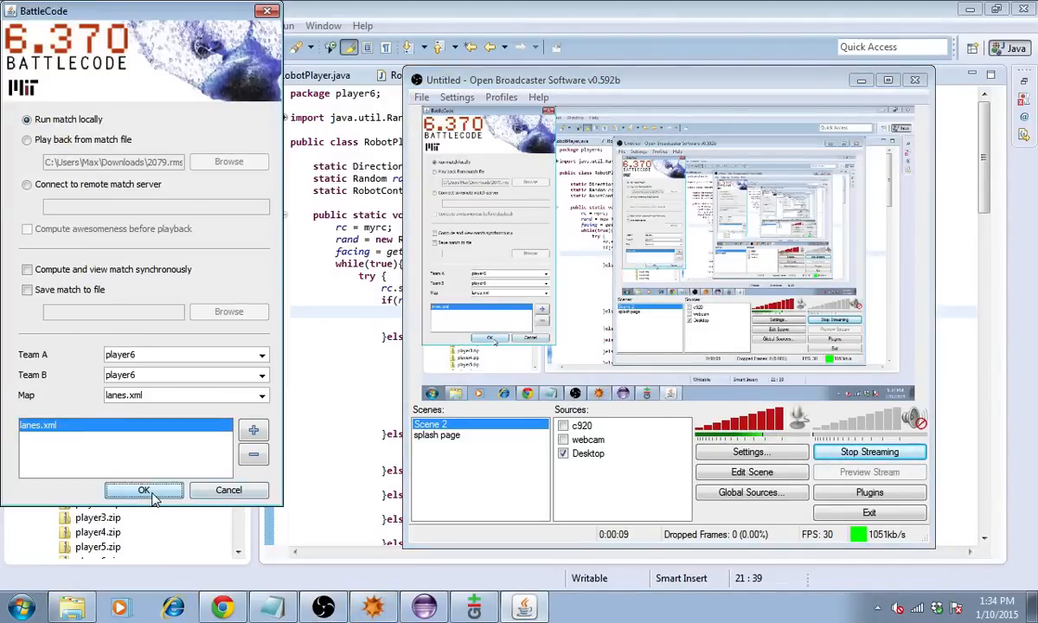
- Launch the player6 versus player6 match locally on lanes.xml and begin playback
left_click(144, 490)
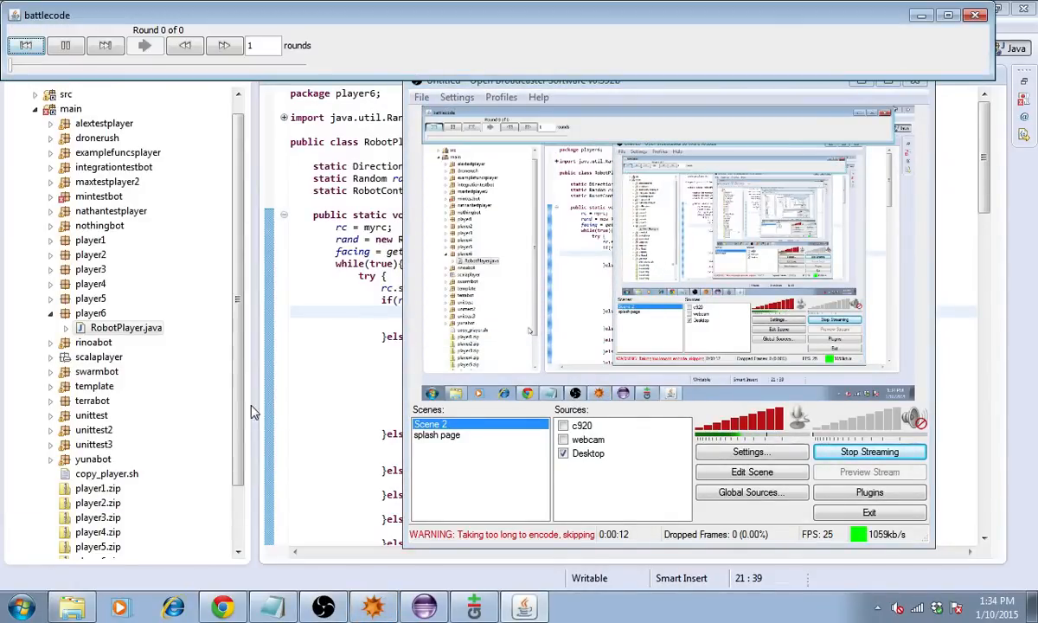
left_click(66, 45)
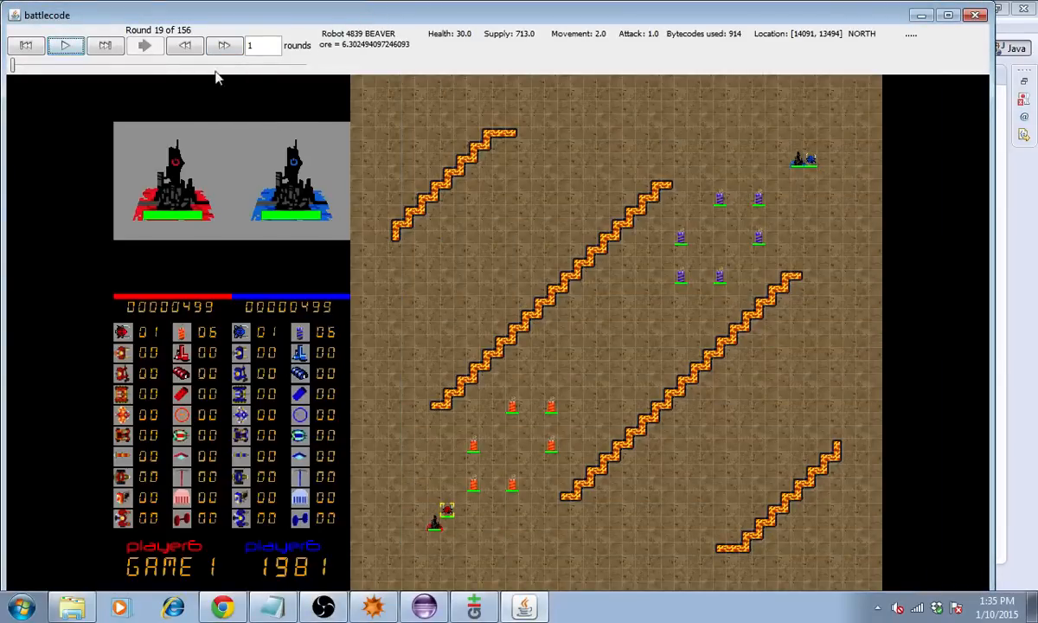
- Rewind the match back to round 1, then step forward round by round to round 4
left_click(183, 45)
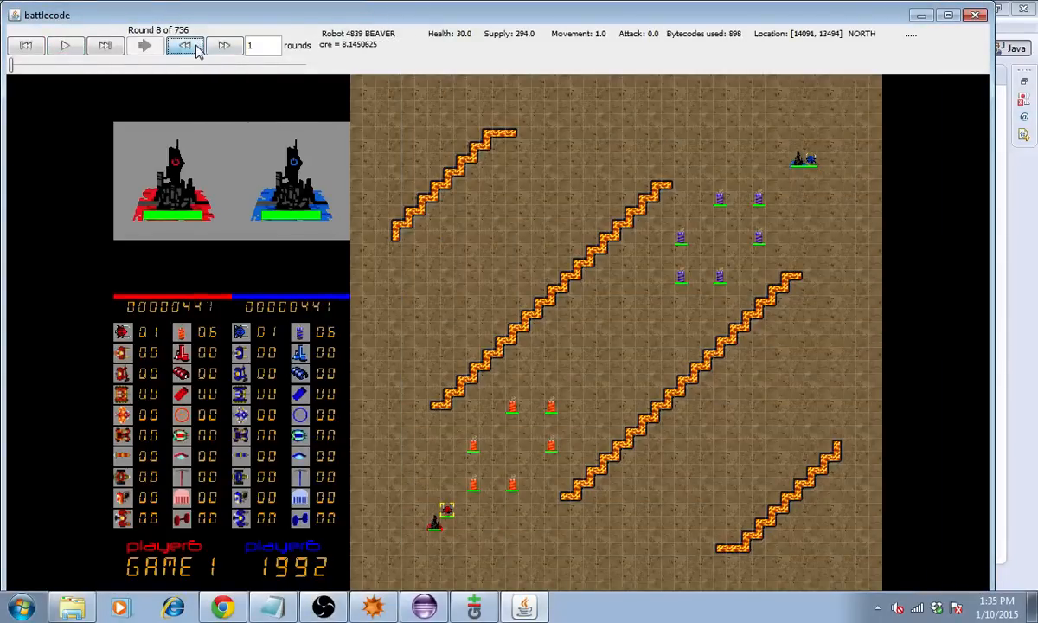
left_click(184, 45)
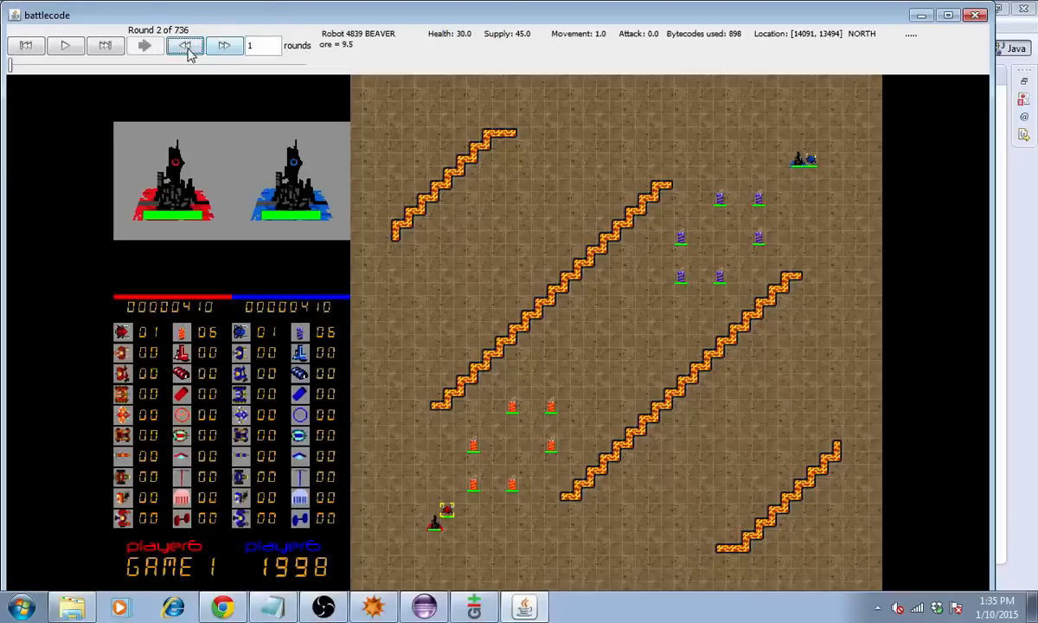
left_click(183, 45)
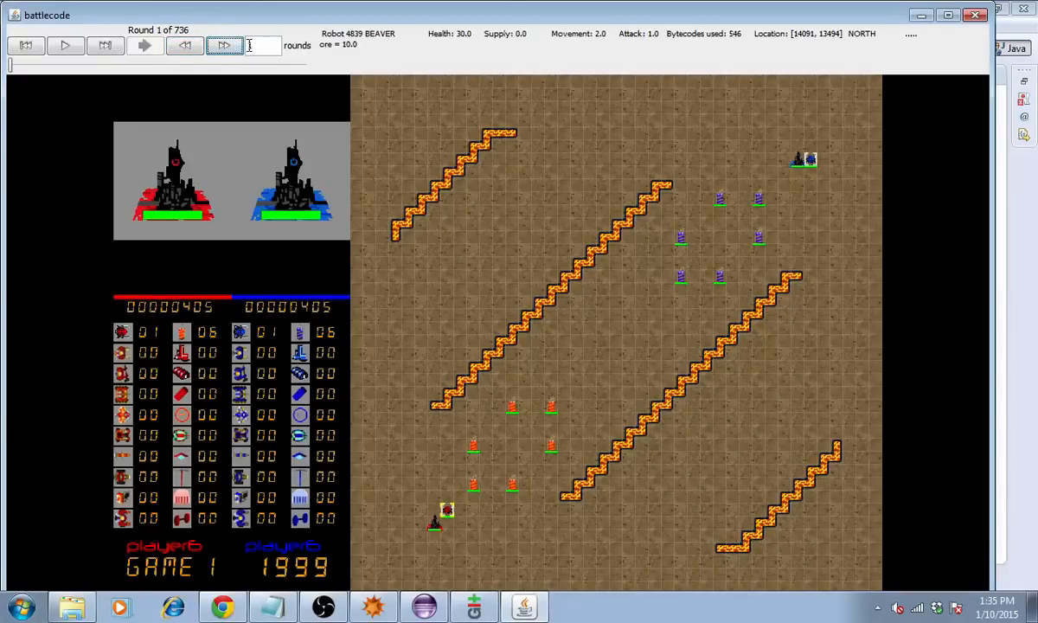
left_click(225, 45)
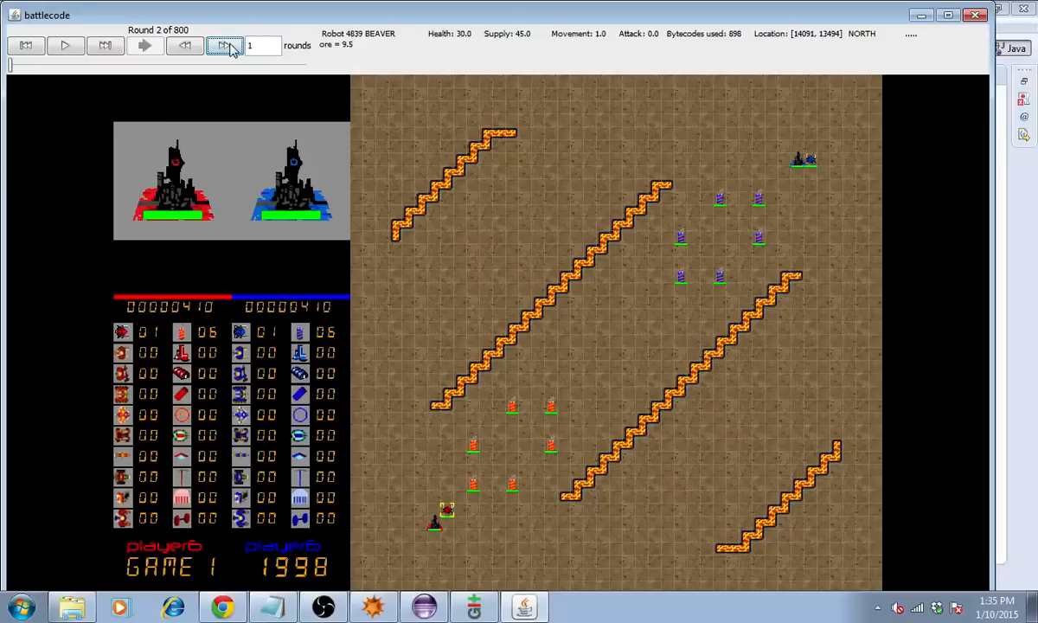
left_click(224, 45)
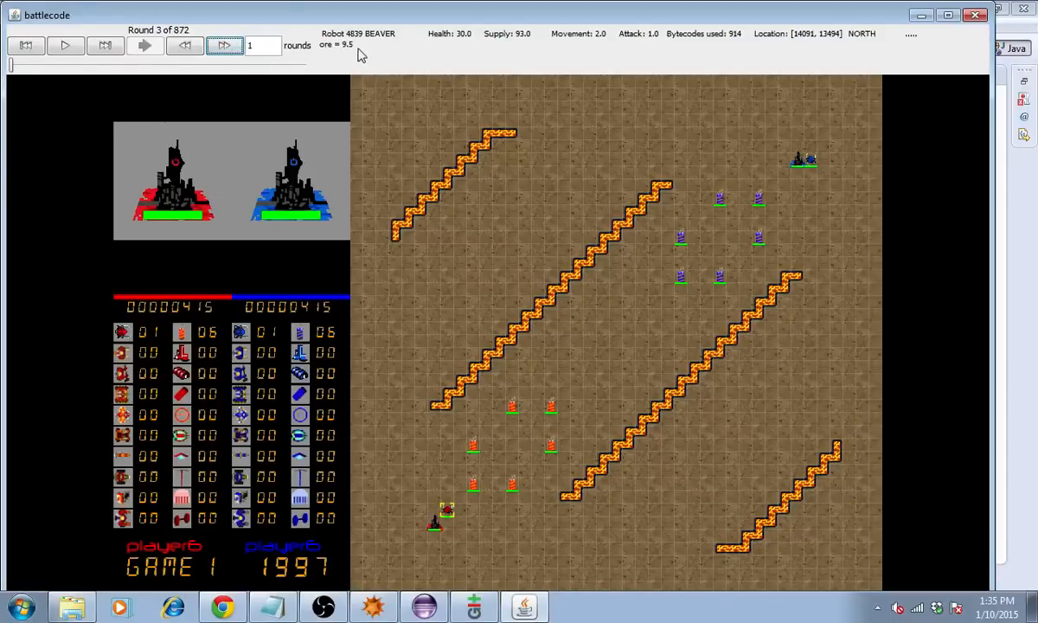
left_click(260, 45)
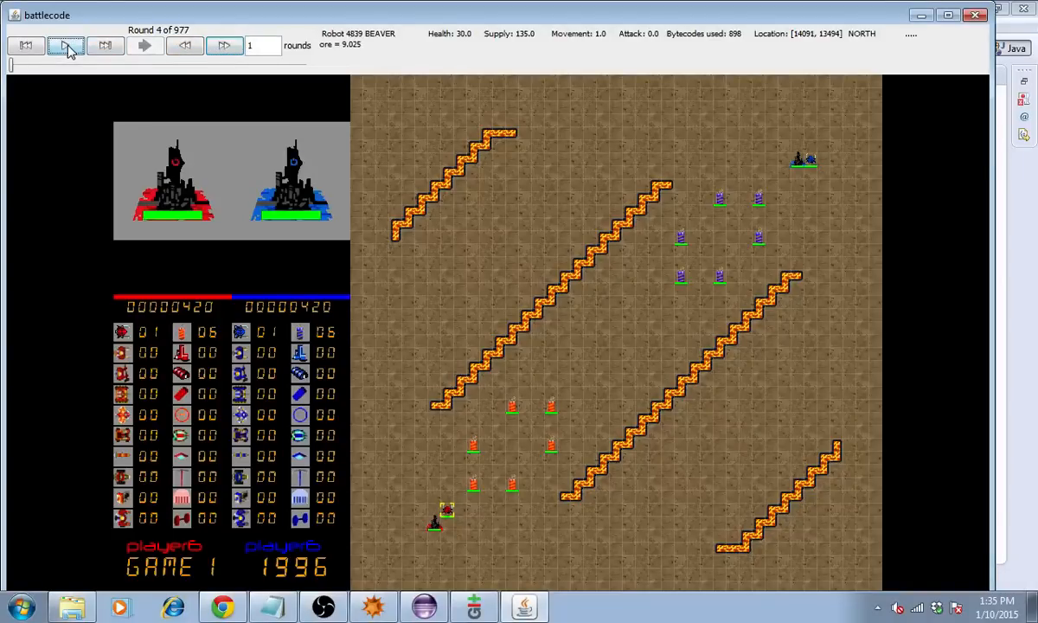
- Play and pause the match past round 170 as miners appear, stepping to about round 172
left_click(66, 45)
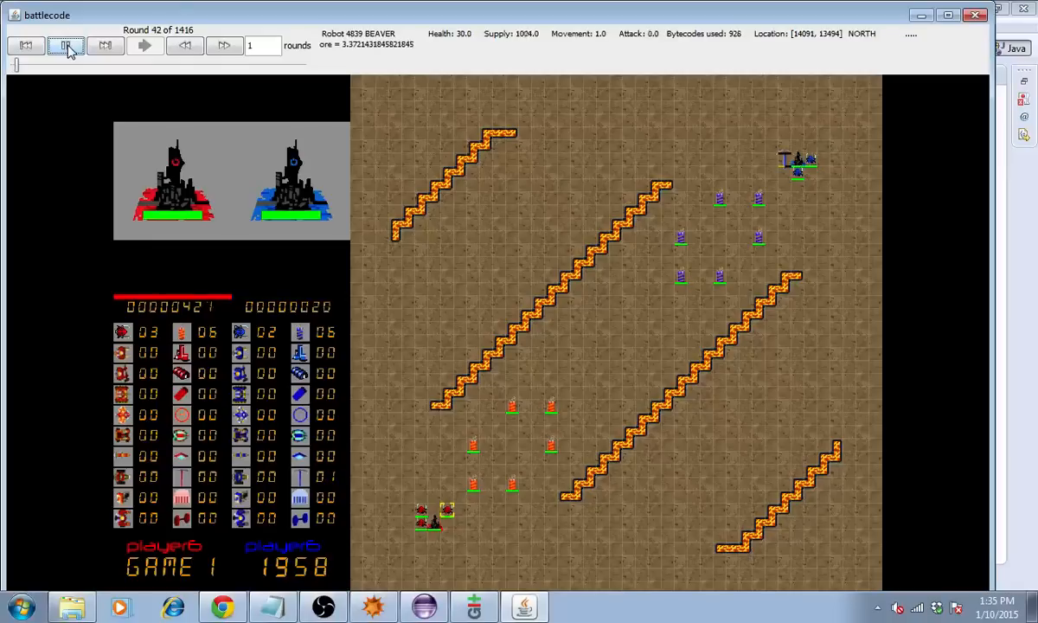
left_click(66, 45)
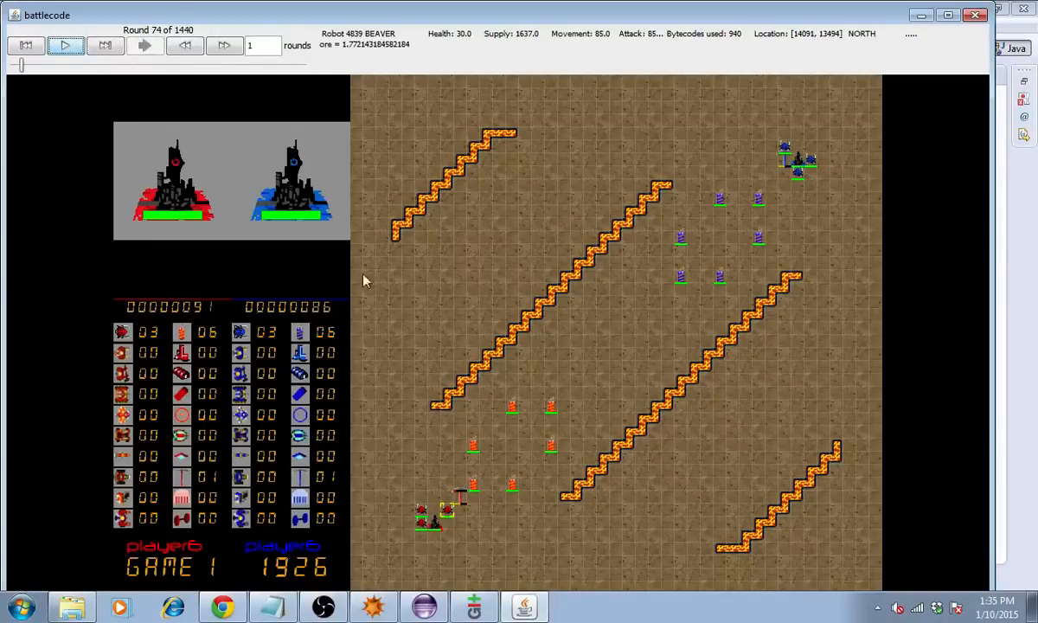
mouse_move(424, 516)
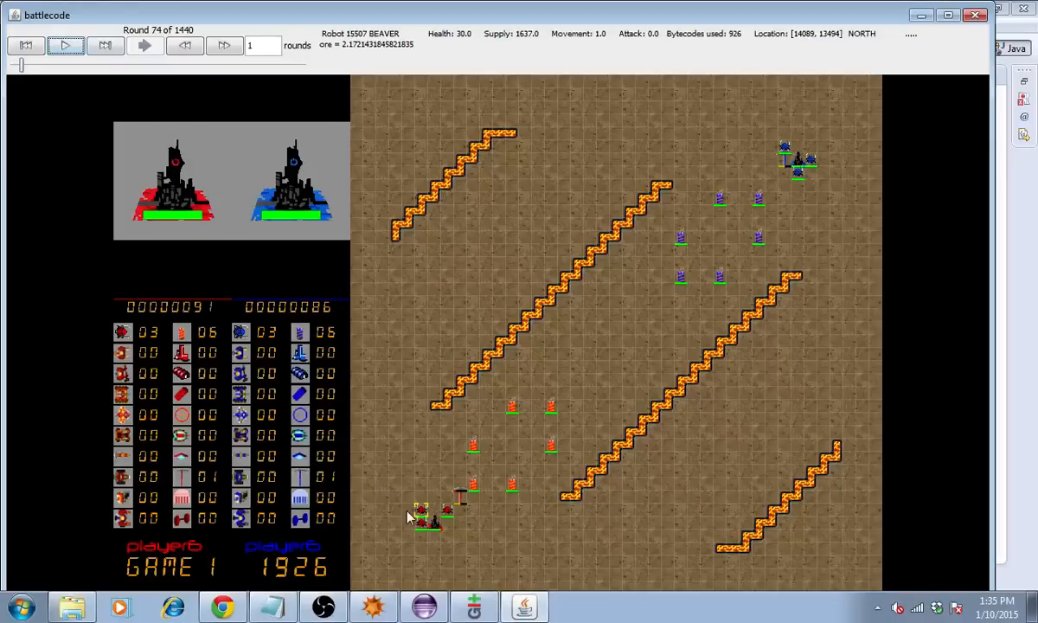
left_click(66, 45)
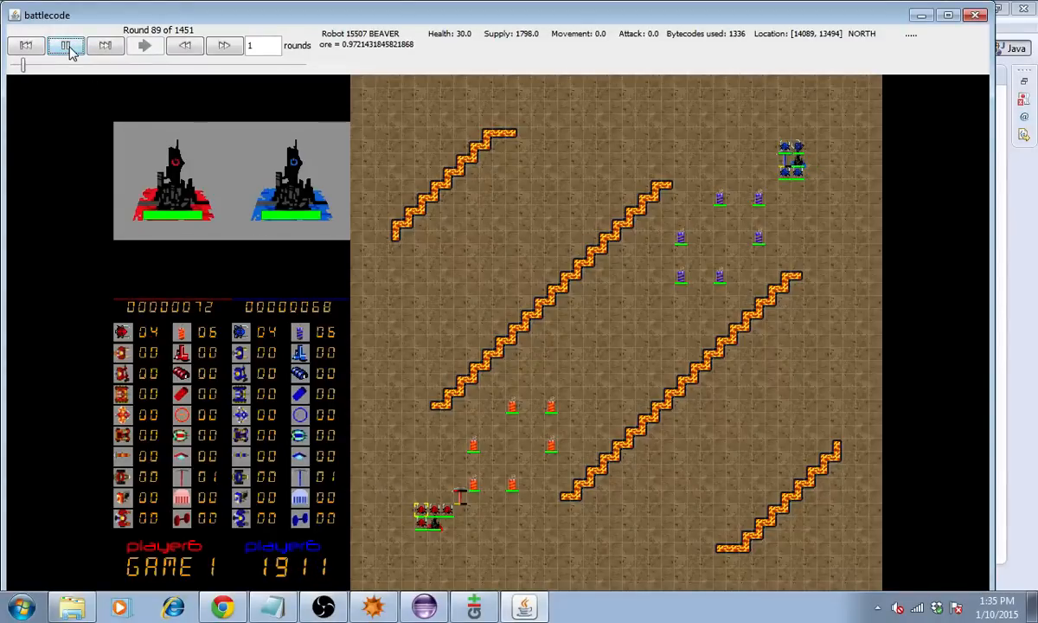
left_click(66, 45)
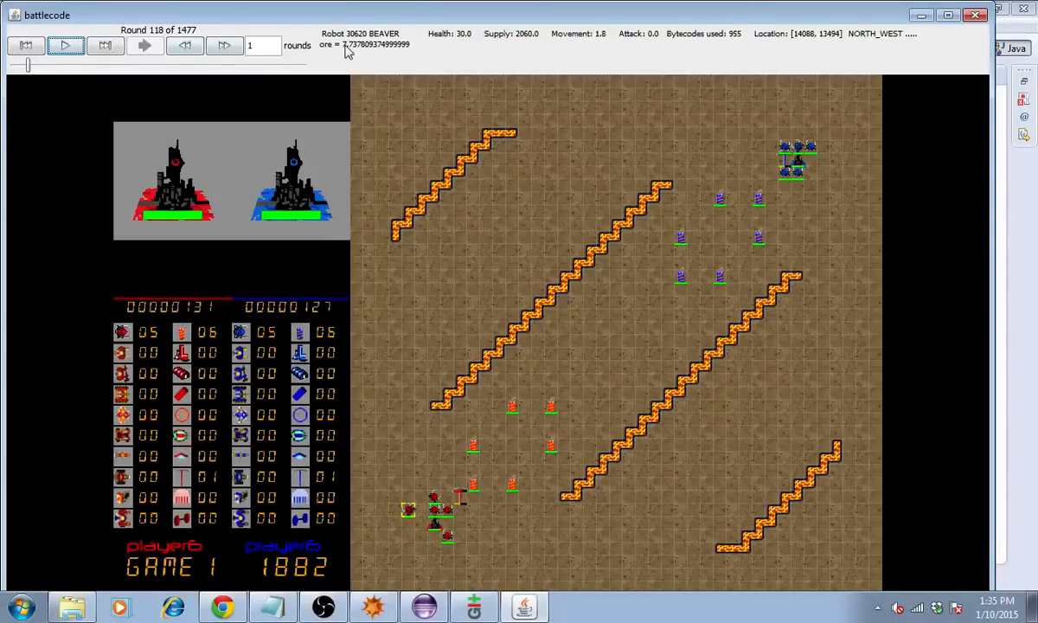
left_click(66, 45)
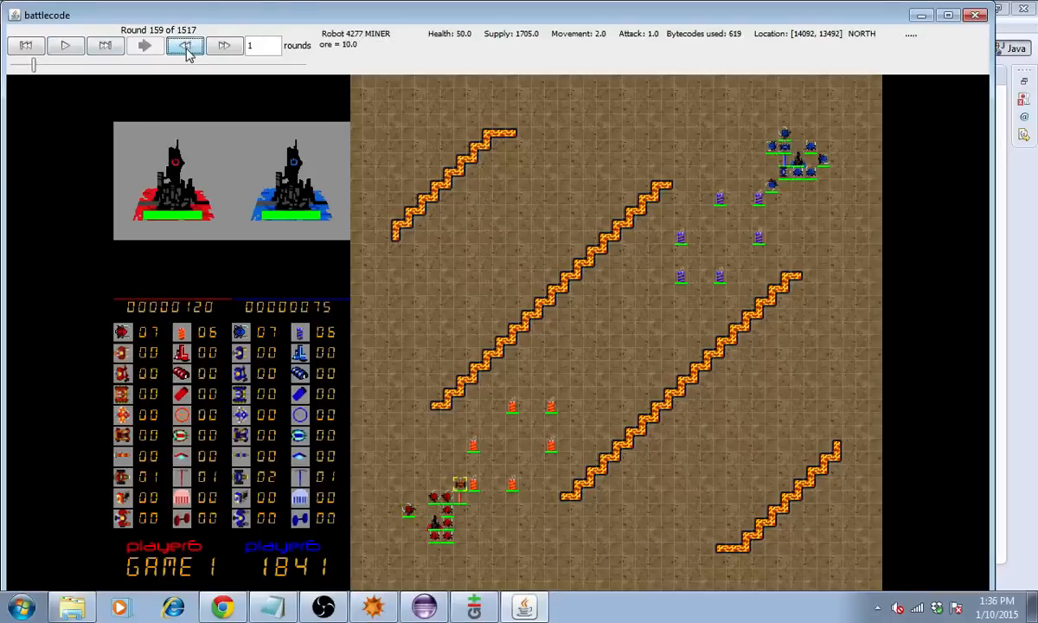
left_click(183, 45)
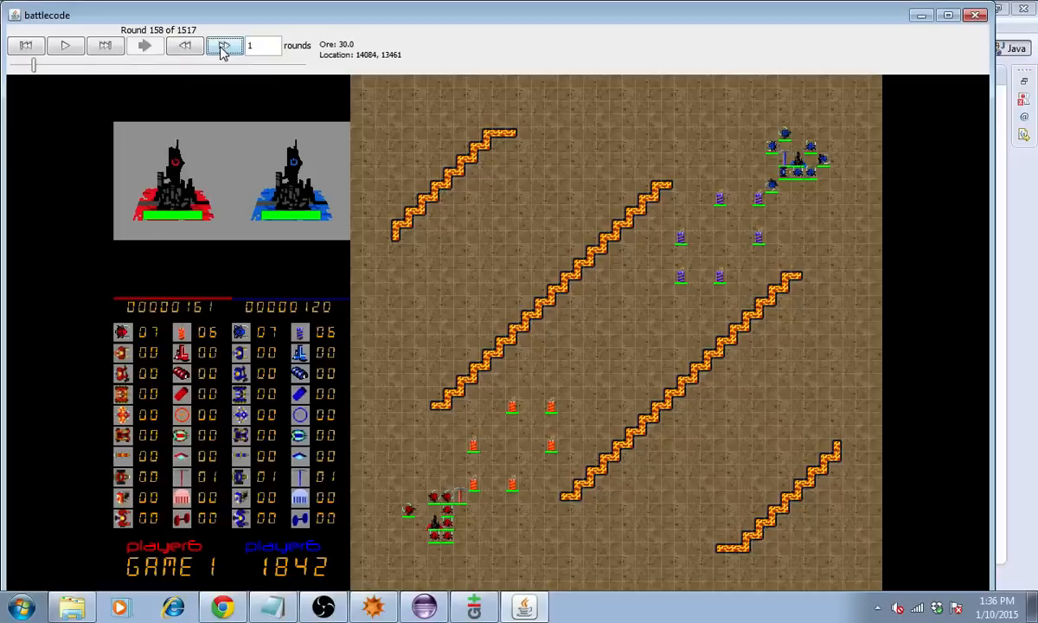
left_click(225, 45)
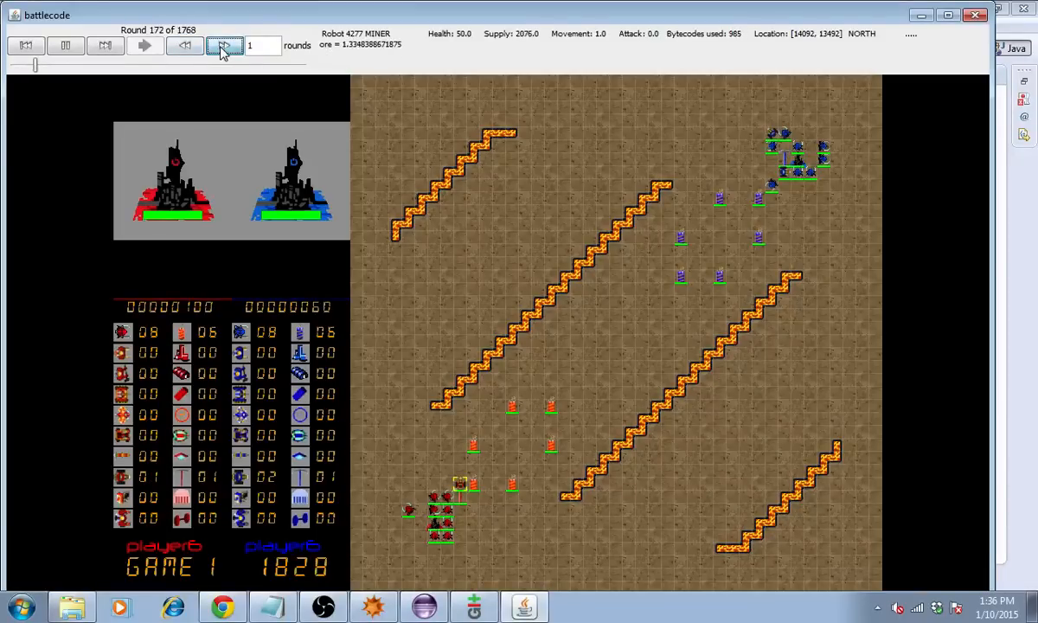
left_click(225, 45)
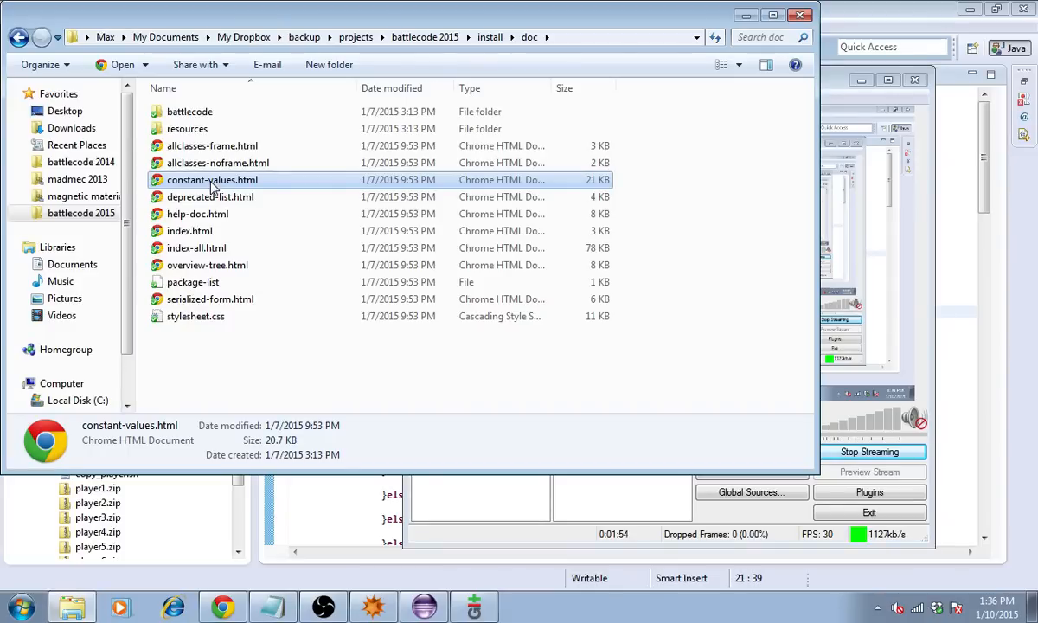
- View constant-values.html in Chrome and scroll through the GameConstants table
double_click(211, 178)
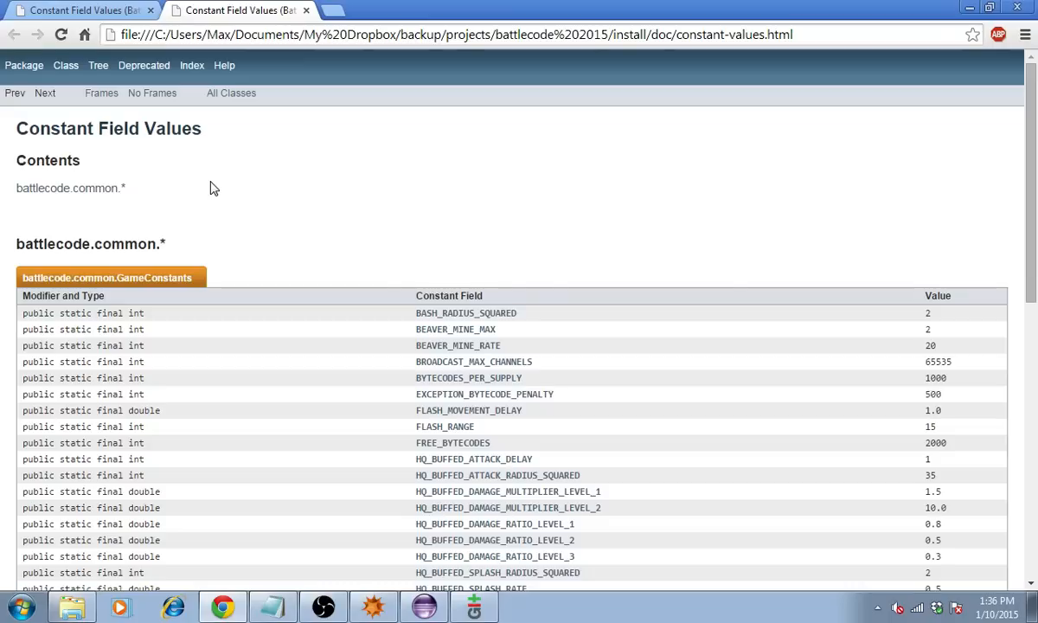
left_click(324, 606)
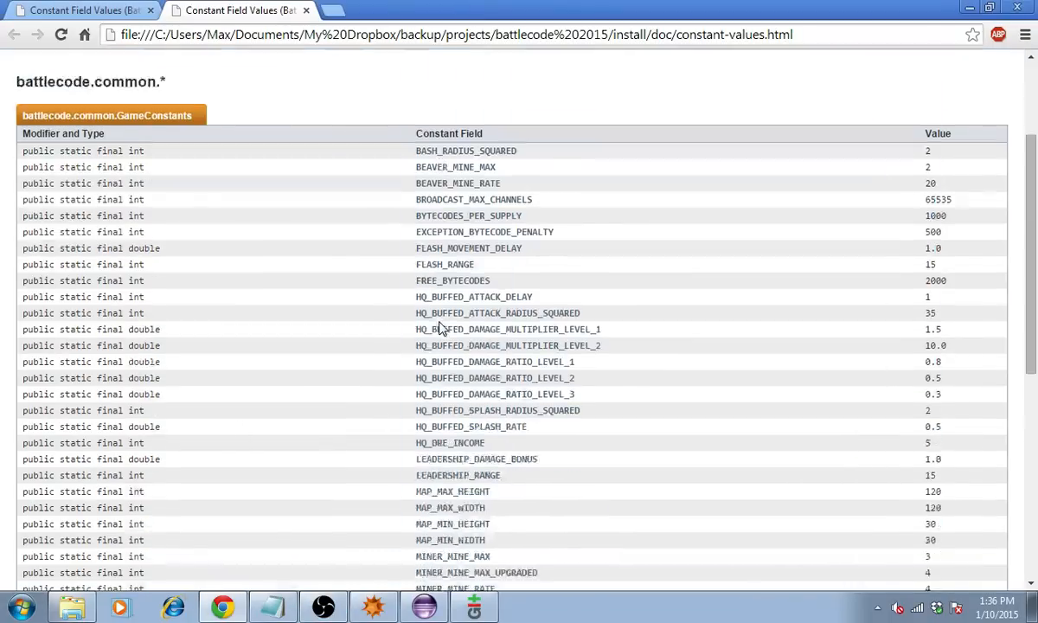
scroll("down", 3)
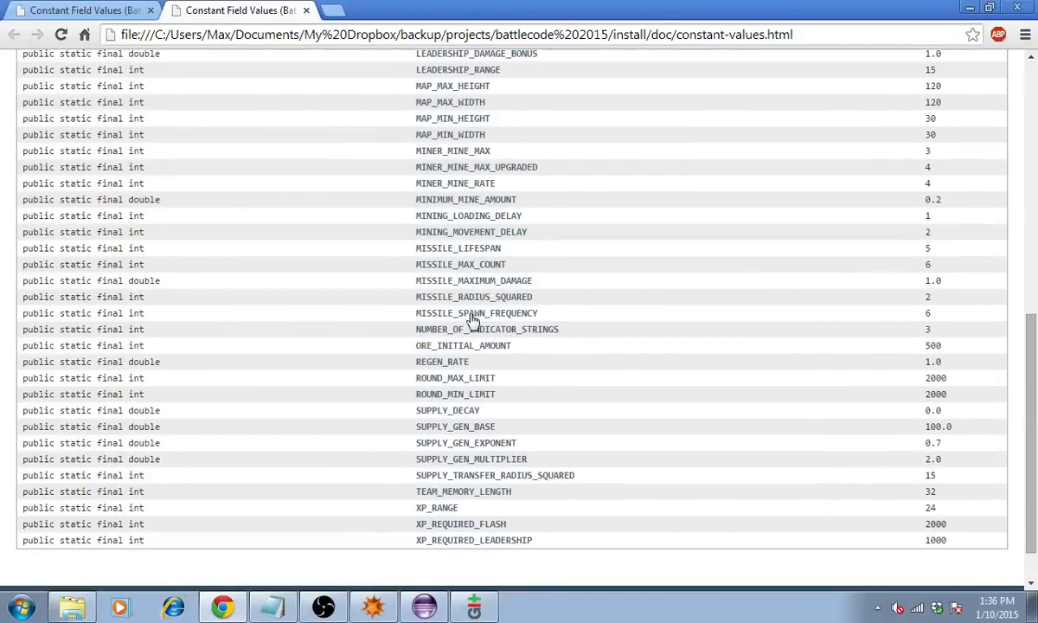
scroll("up", 3)
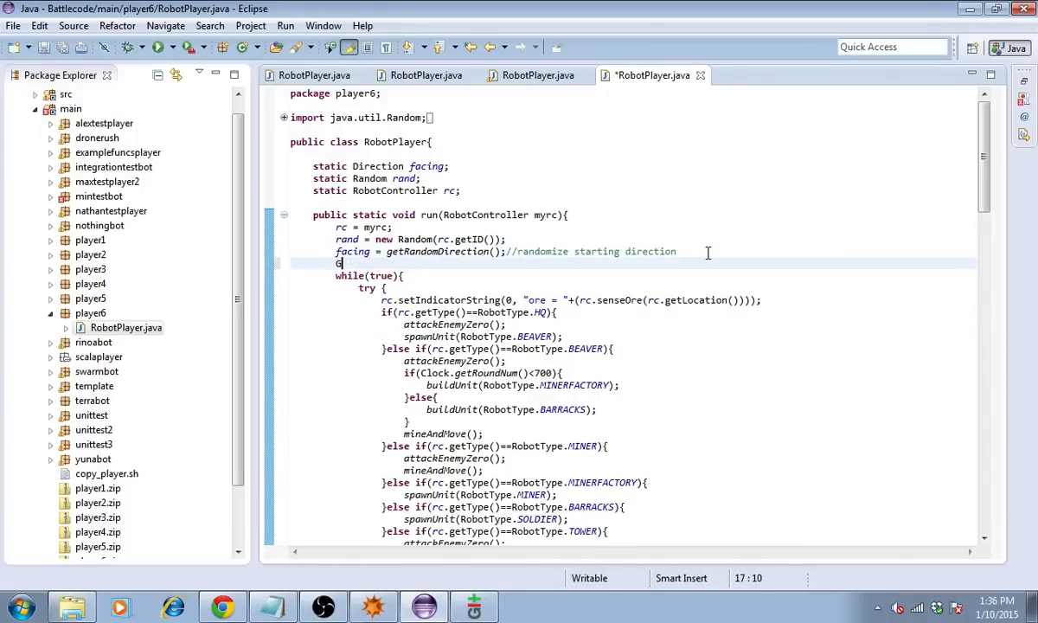
- Add a GameConstants. reference in RobotPlayer's run method and filter autocomplete with 'Mine'
type("ameConstants.")
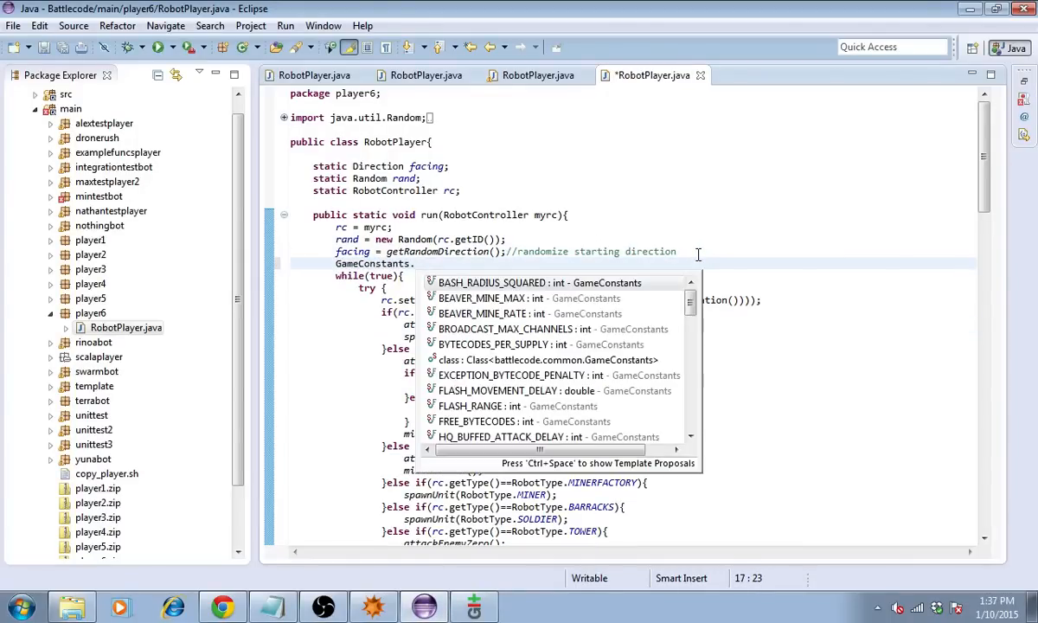
type("Mine")
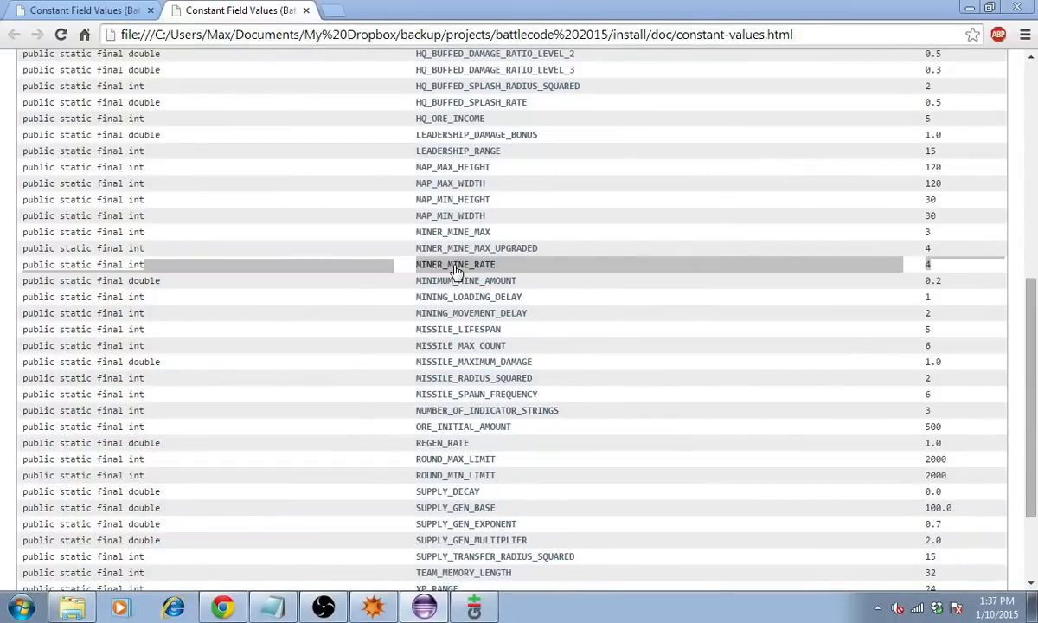
mouse_move(949, 267)
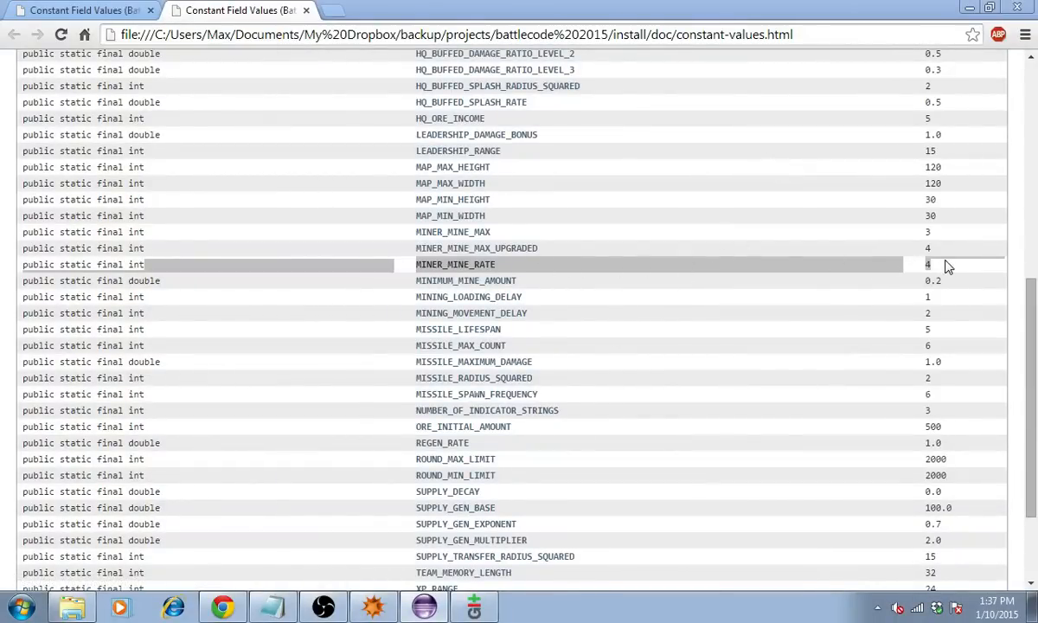
- Check MINER_MINE_RATE (4) and MINIMUM_MINE_AMOUNT (0.2) in the GameConstants reference
left_click(455, 263)
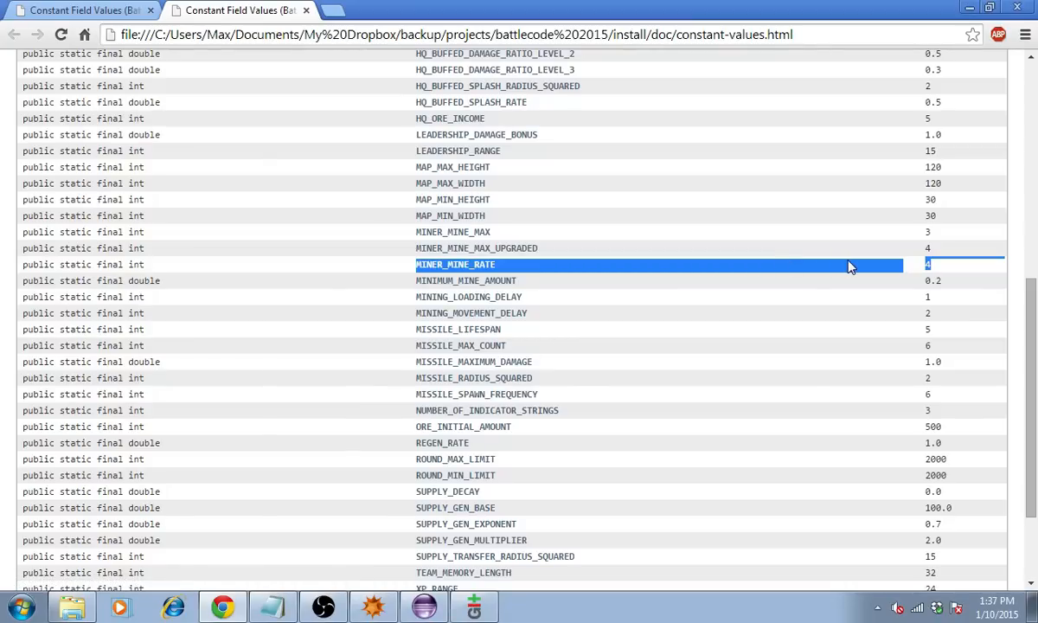
mouse_move(869, 263)
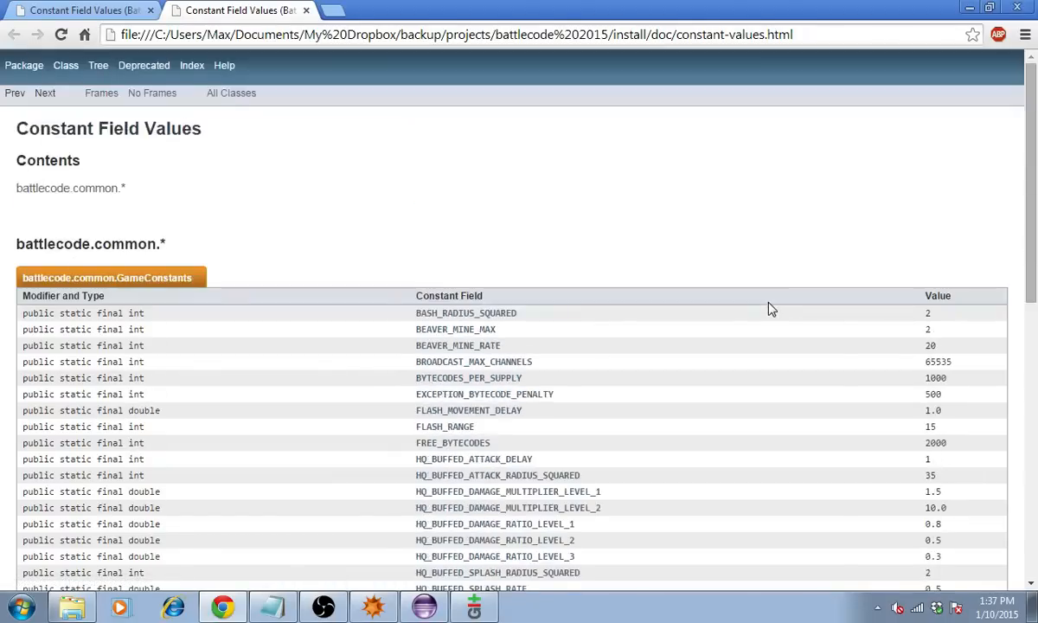
scroll("down", 3)
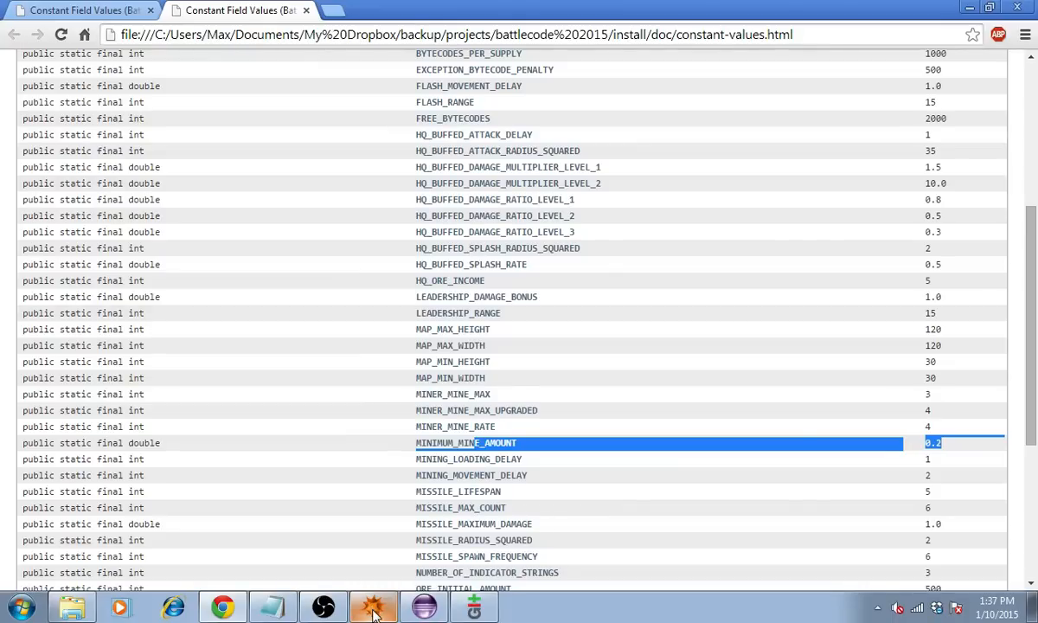
left_click(374, 606)
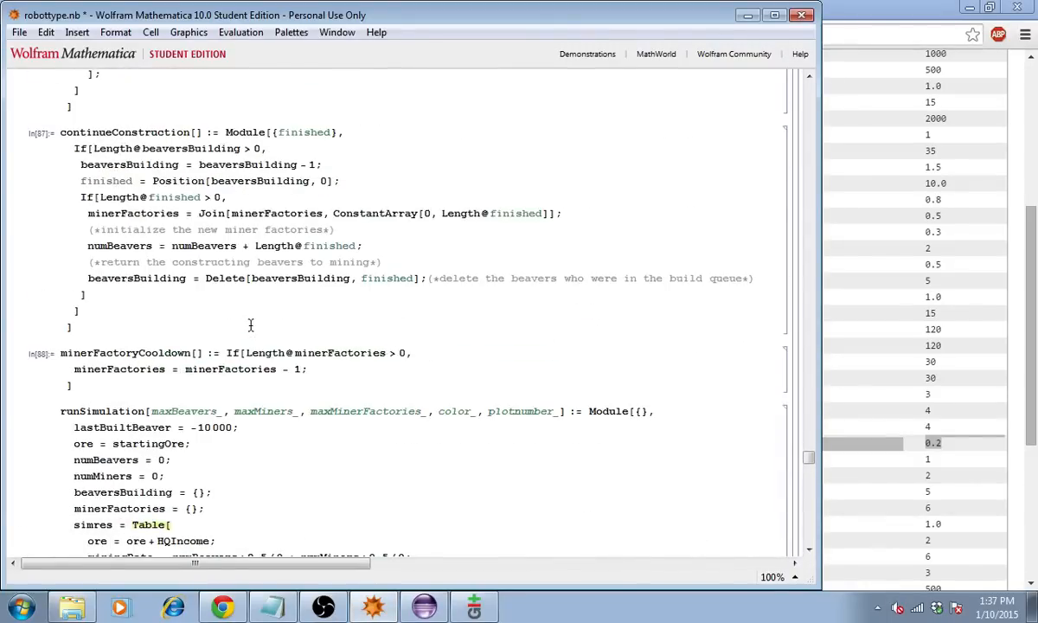
scroll("down", 3)
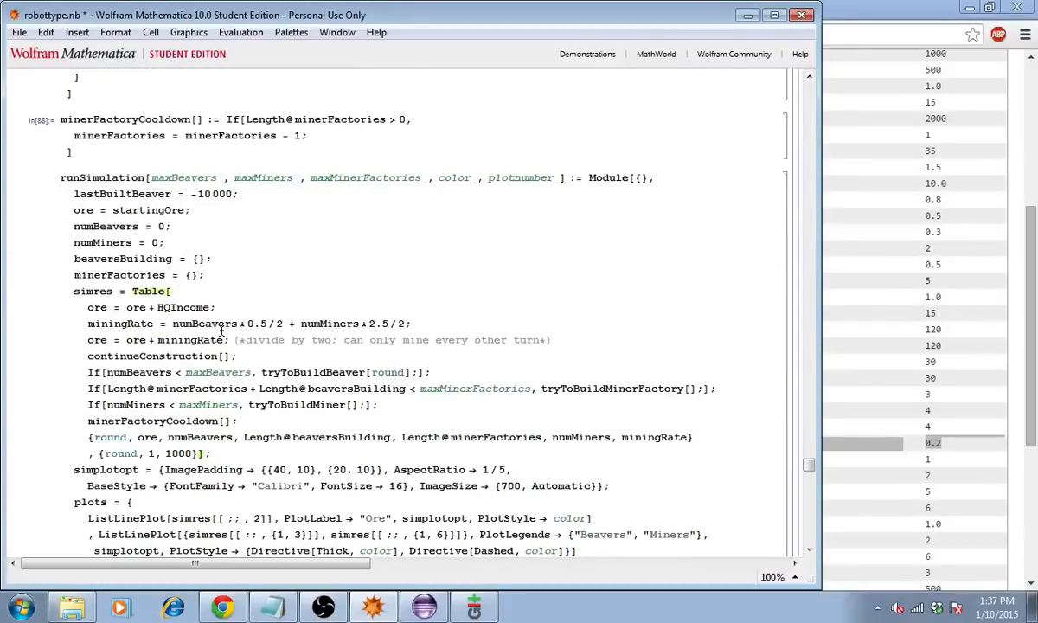
double_click(204, 324)
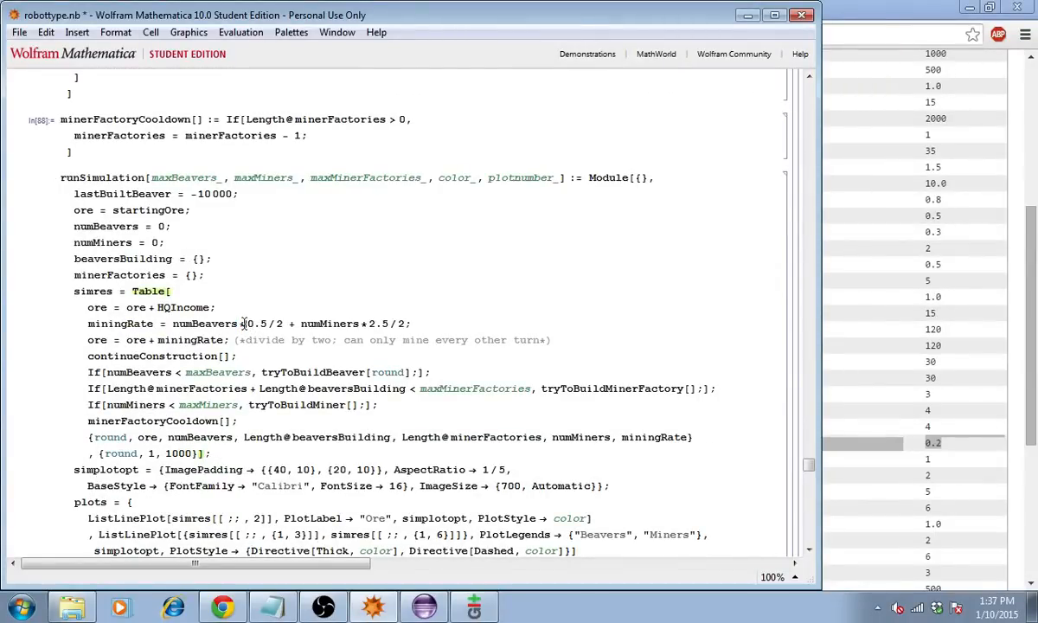
double_click(256, 324)
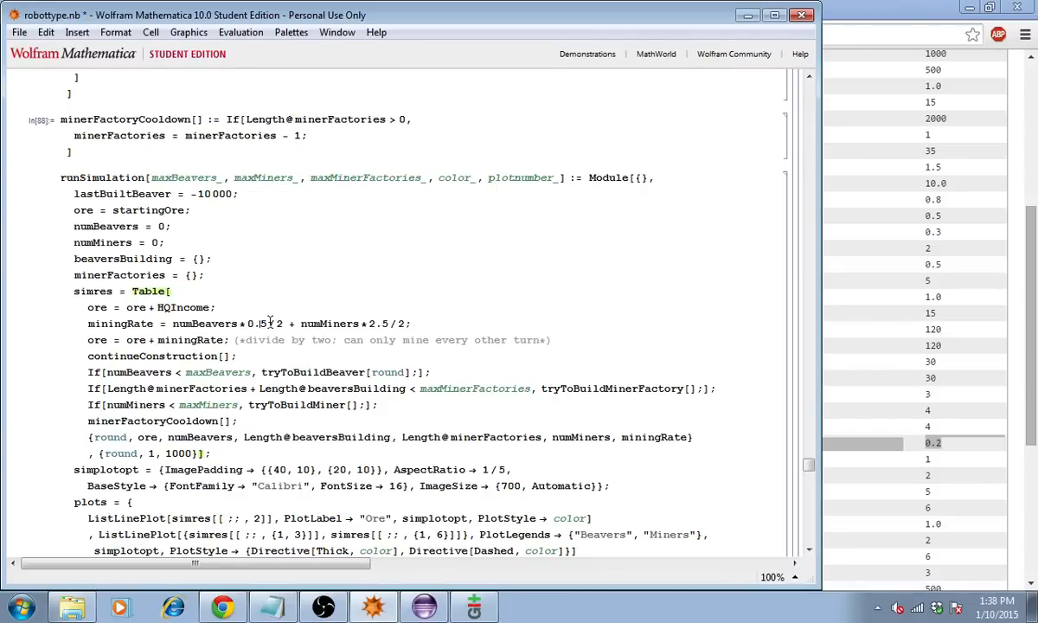
double_click(329, 324)
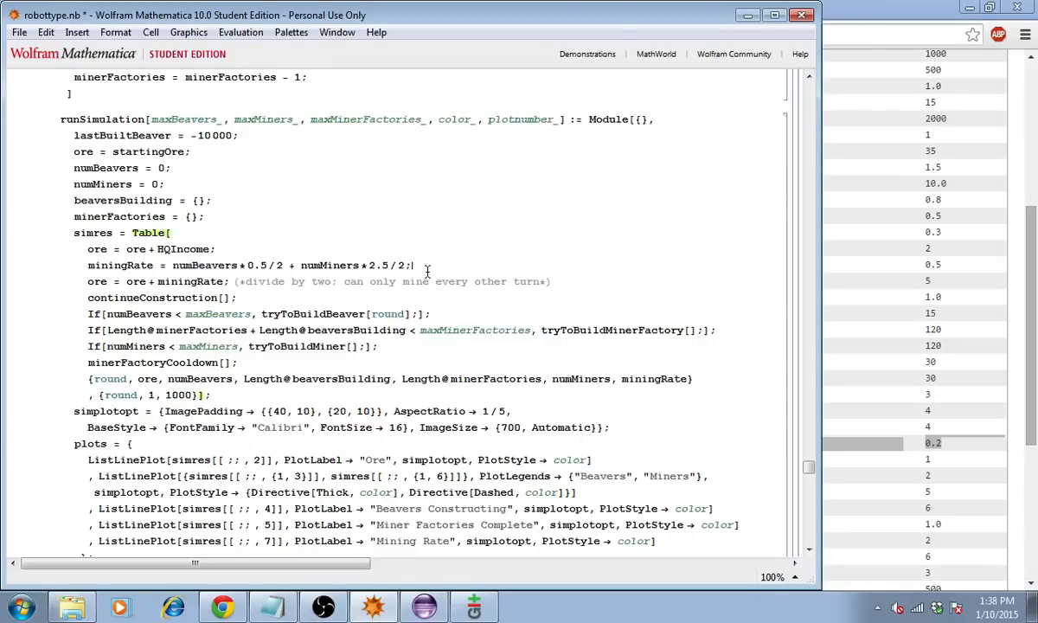
scroll("down", 3)
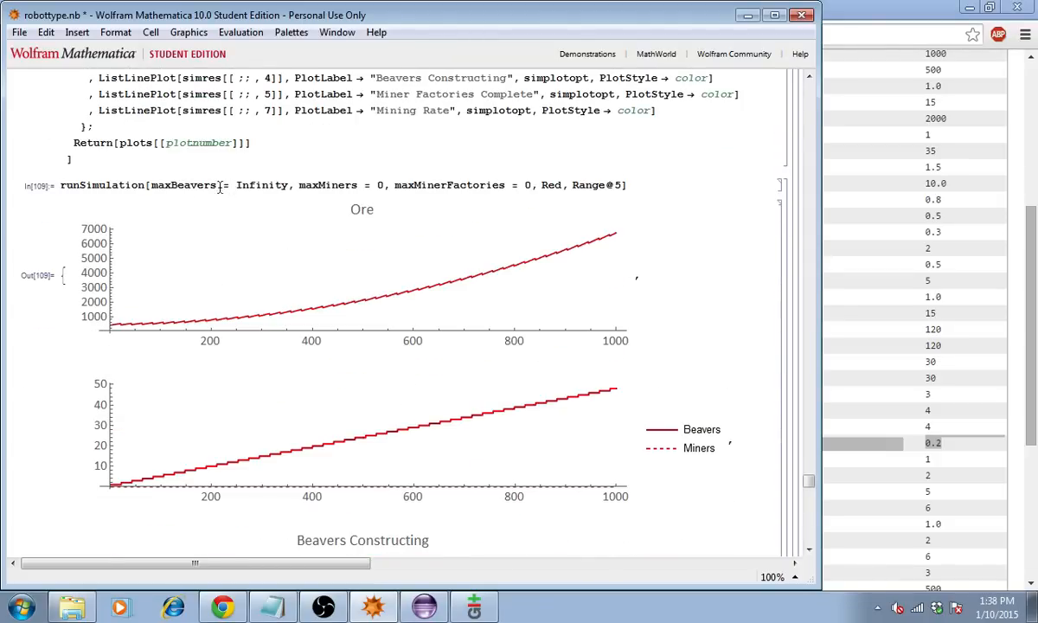
double_click(260, 184)
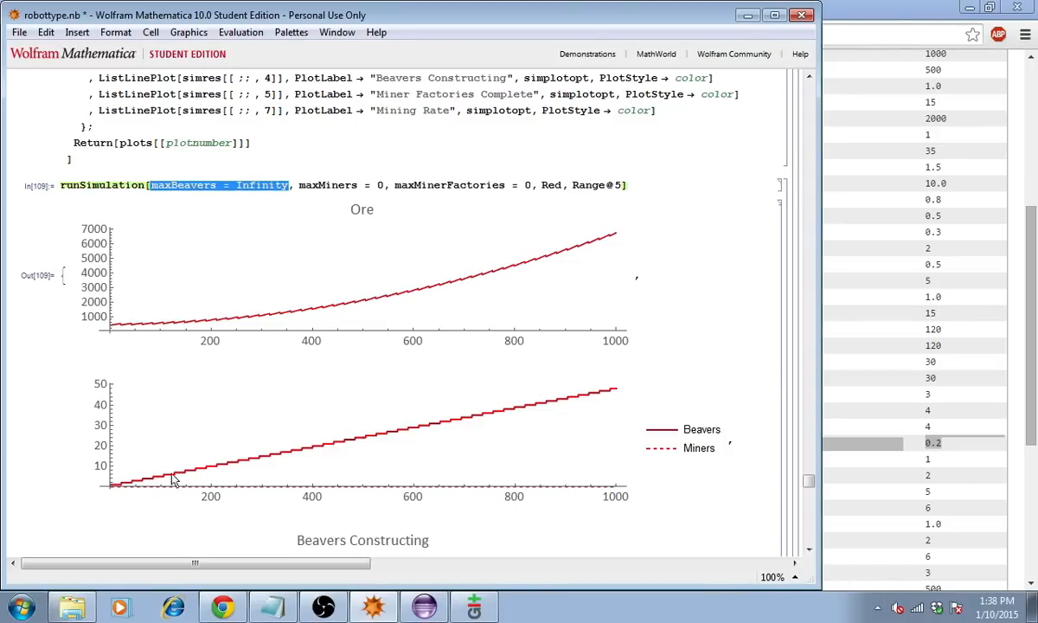
mouse_move(331, 454)
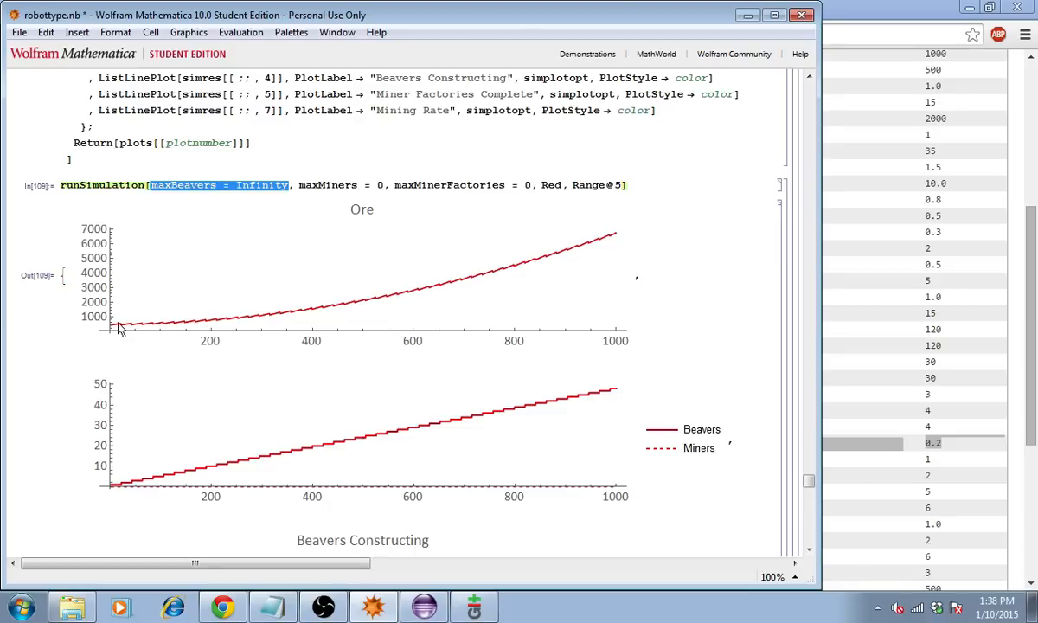
mouse_move(634, 215)
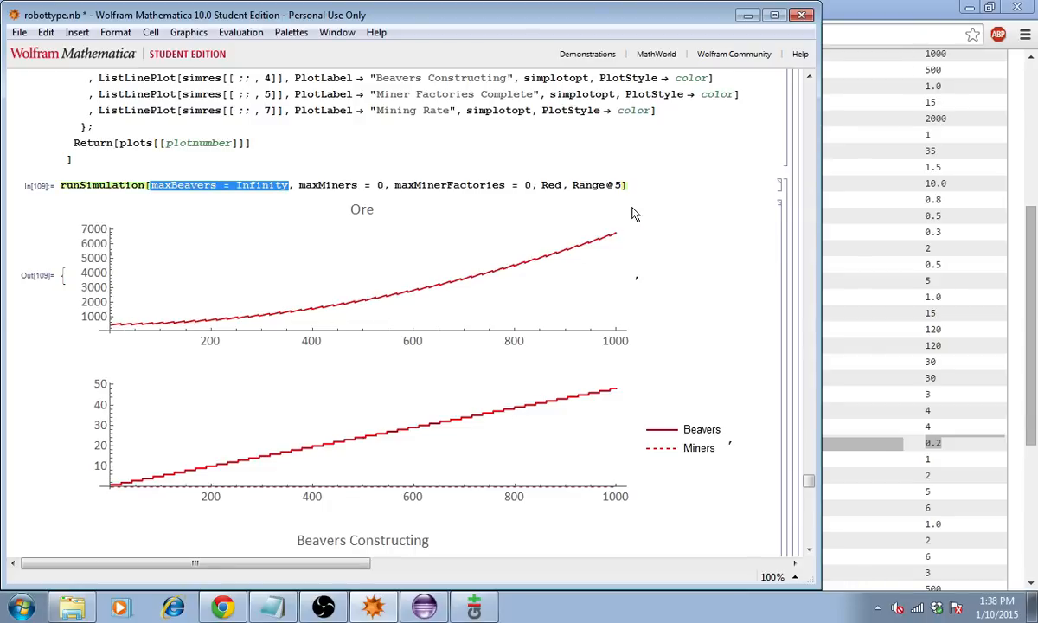
mouse_move(267, 315)
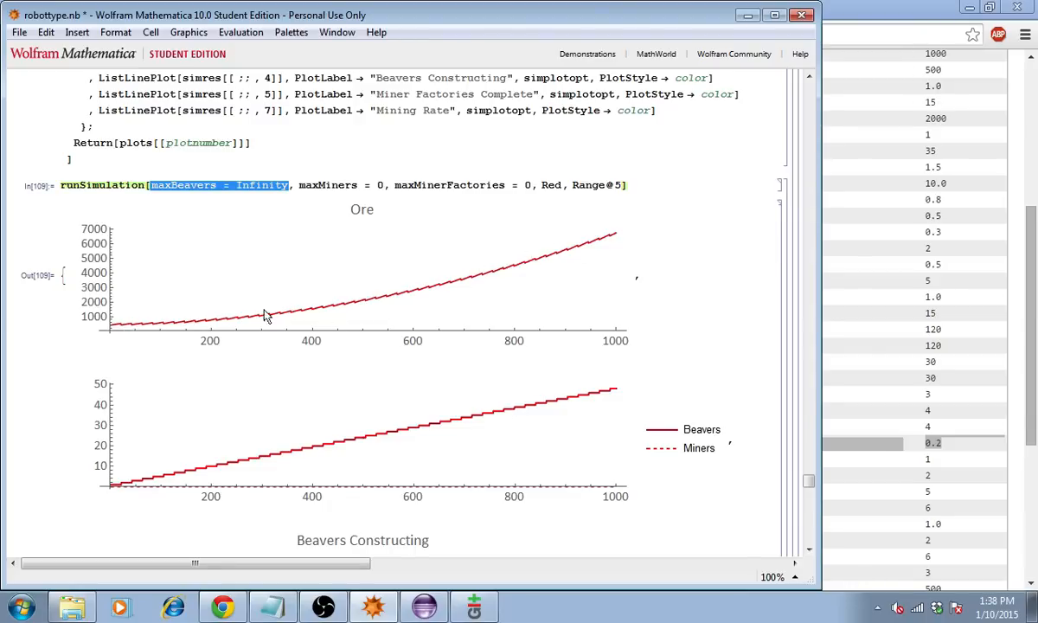
mouse_move(215, 315)
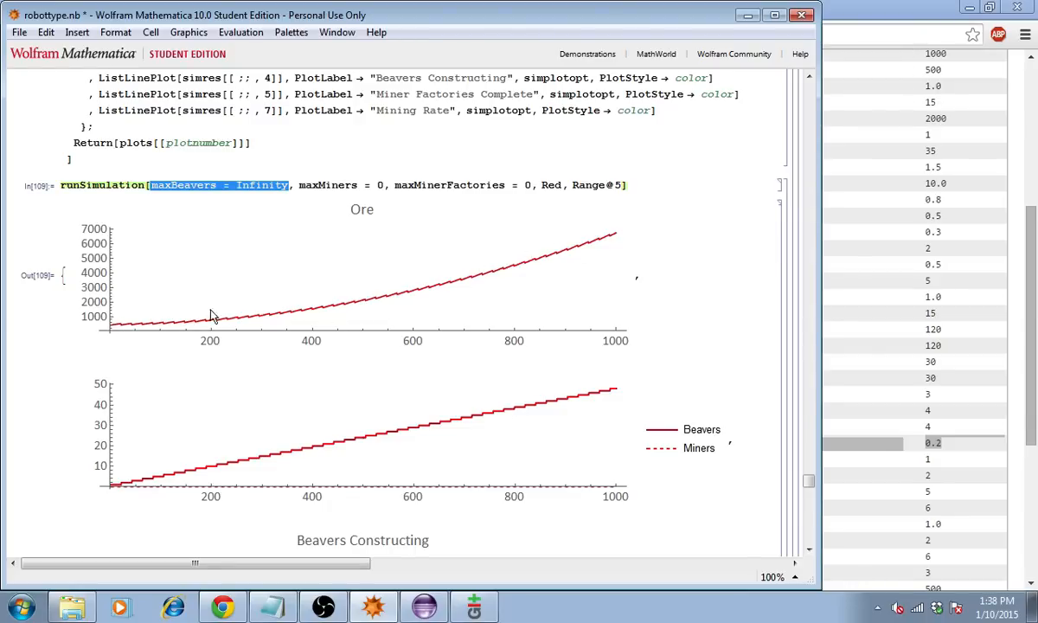
mouse_move(621, 221)
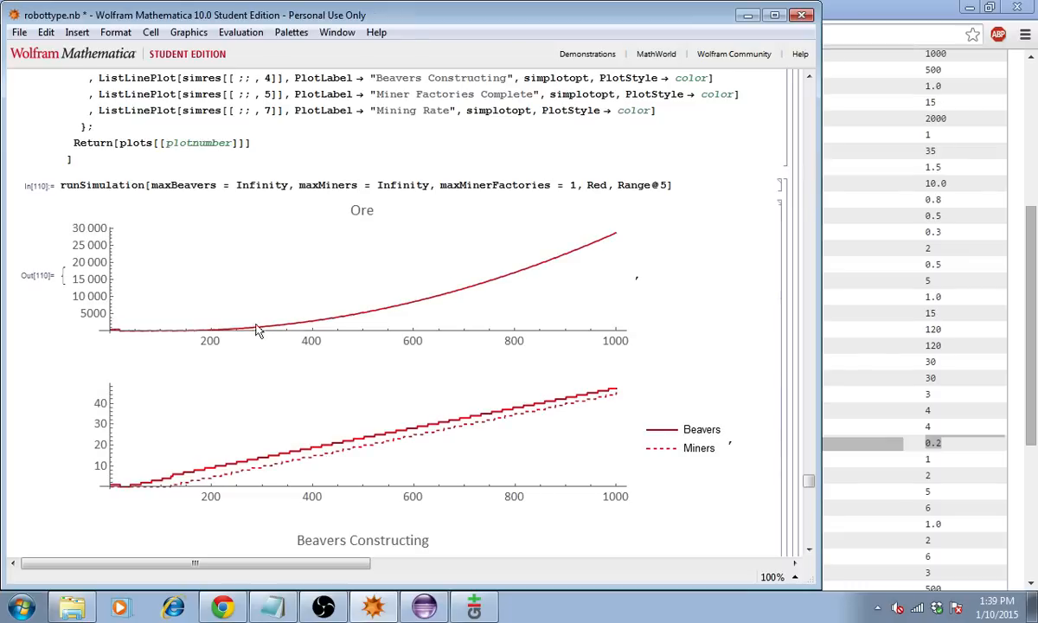
mouse_move(304, 350)
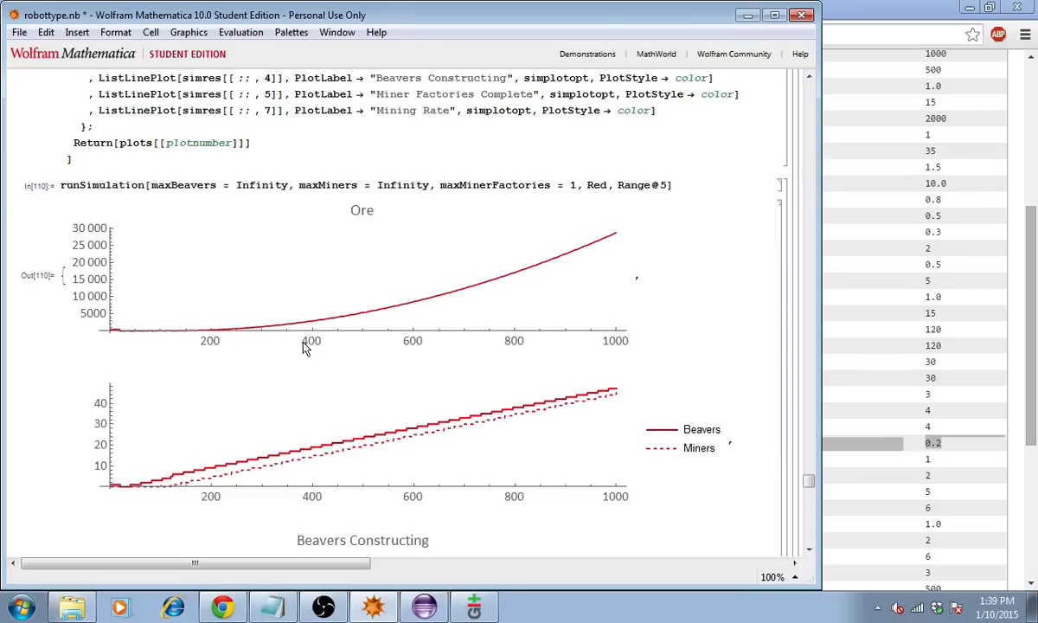
scroll("down", 3)
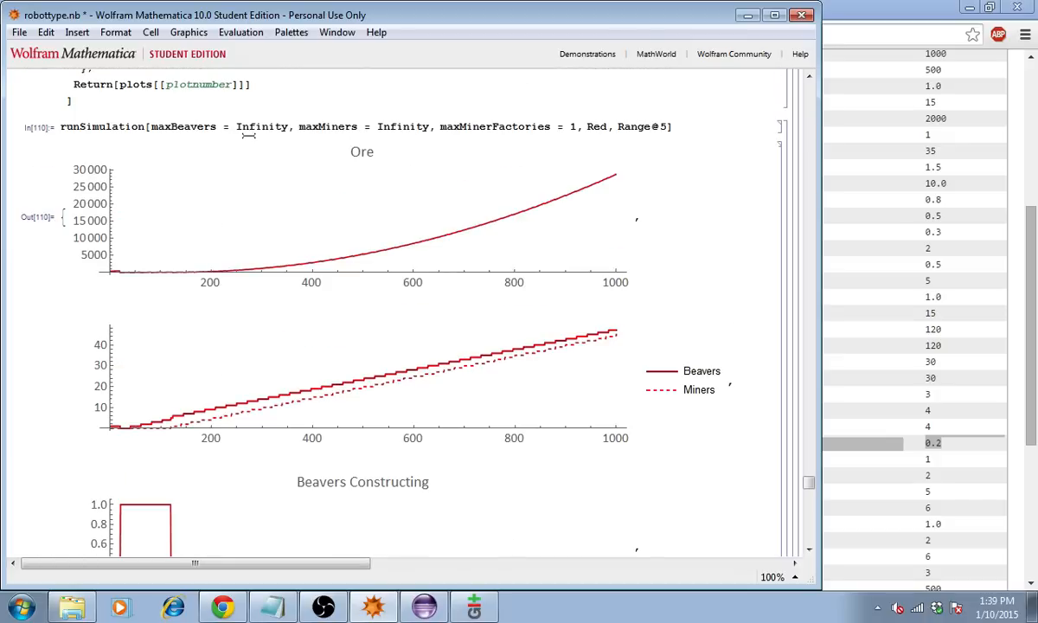
scroll("down", 3)
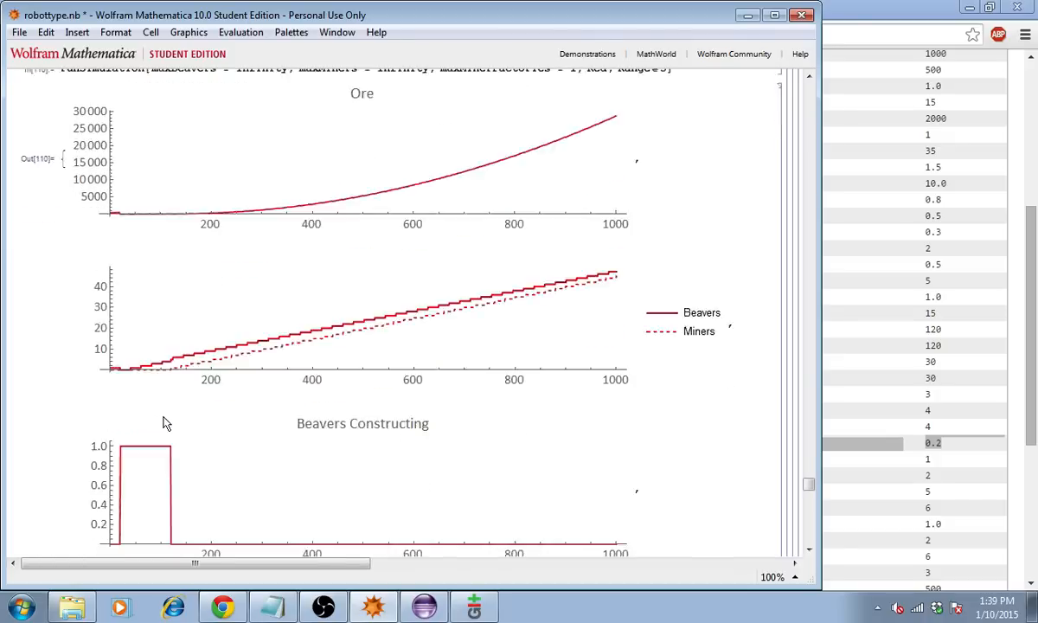
scroll("down", 3)
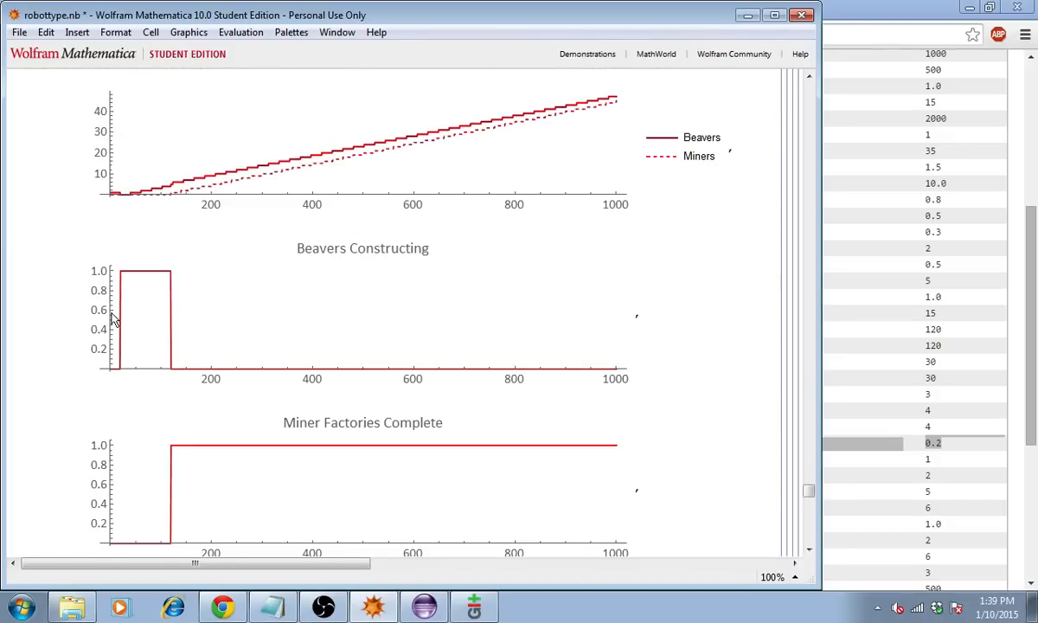
mouse_move(159, 285)
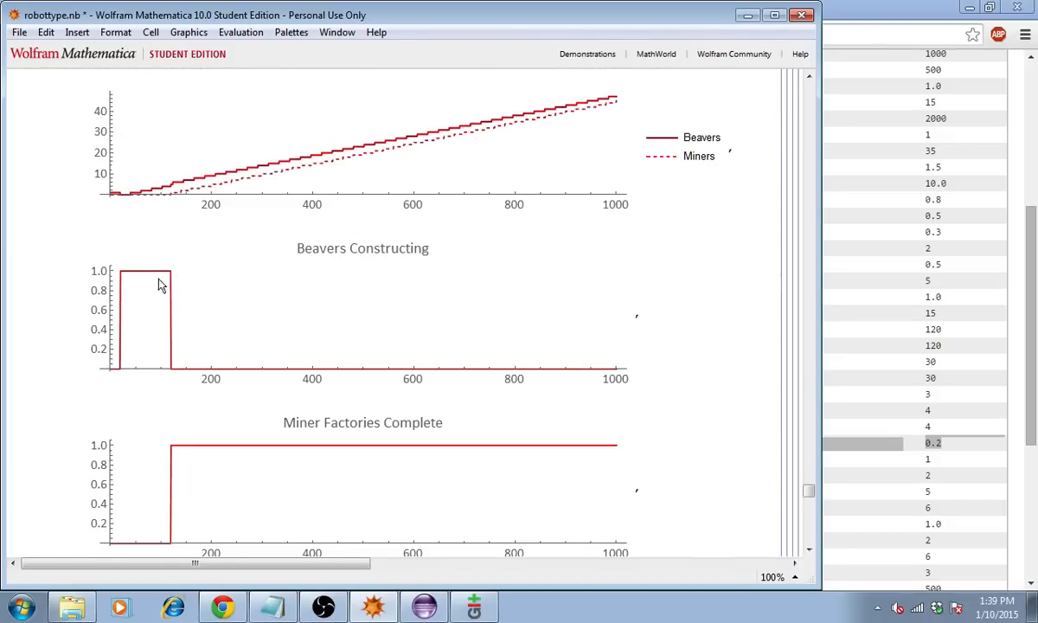
mouse_move(390, 157)
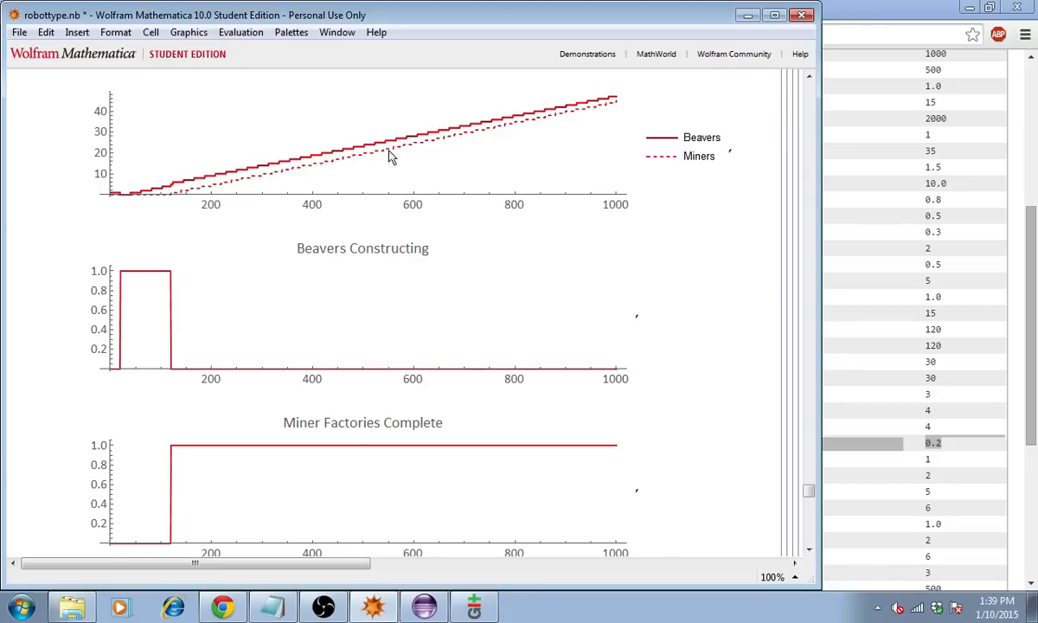
mouse_move(224, 415)
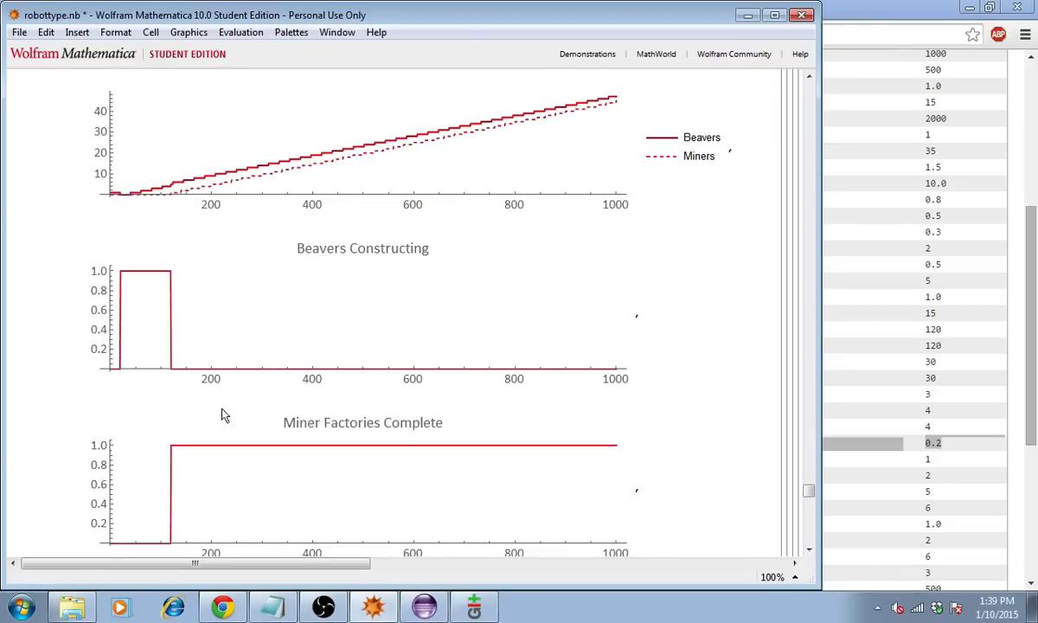
scroll("down", 3)
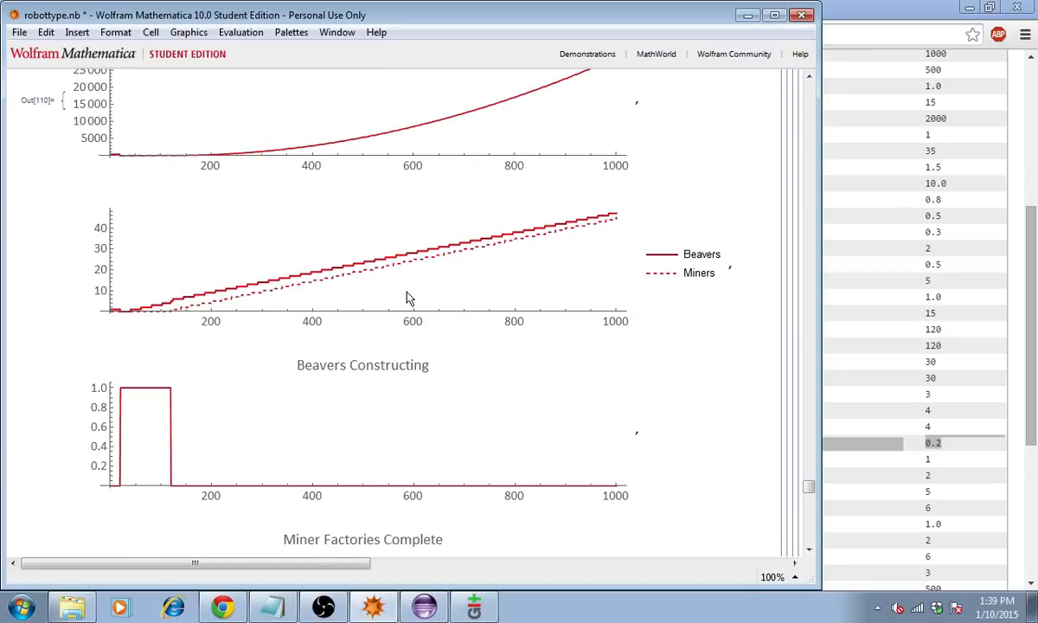
scroll("down", 3)
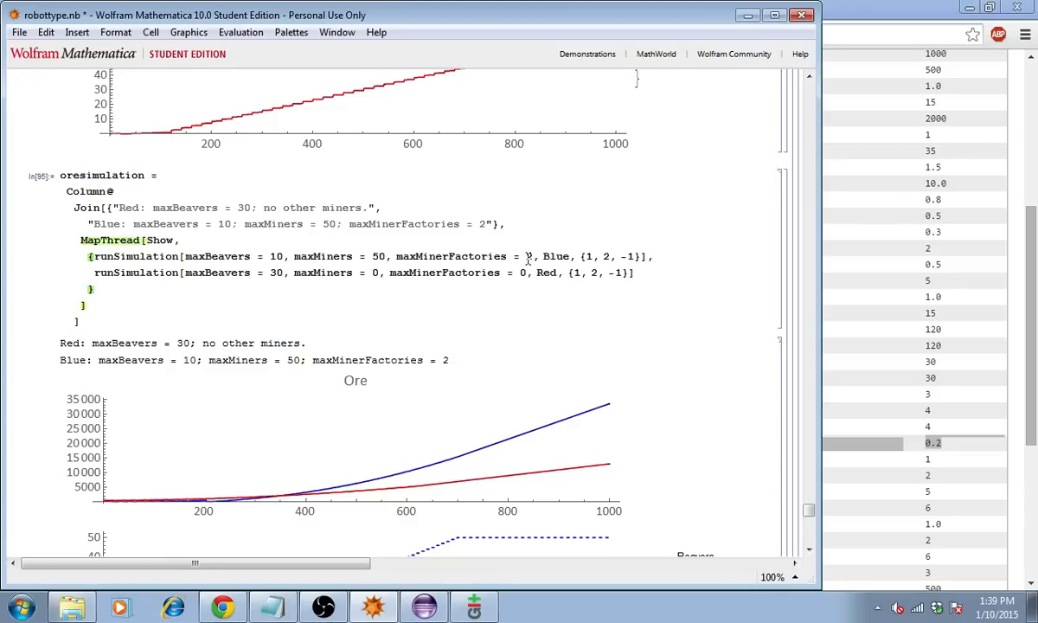
- Select the maxMinerFactories value in the oresimulation code beside its Ore plot
double_click(379, 256)
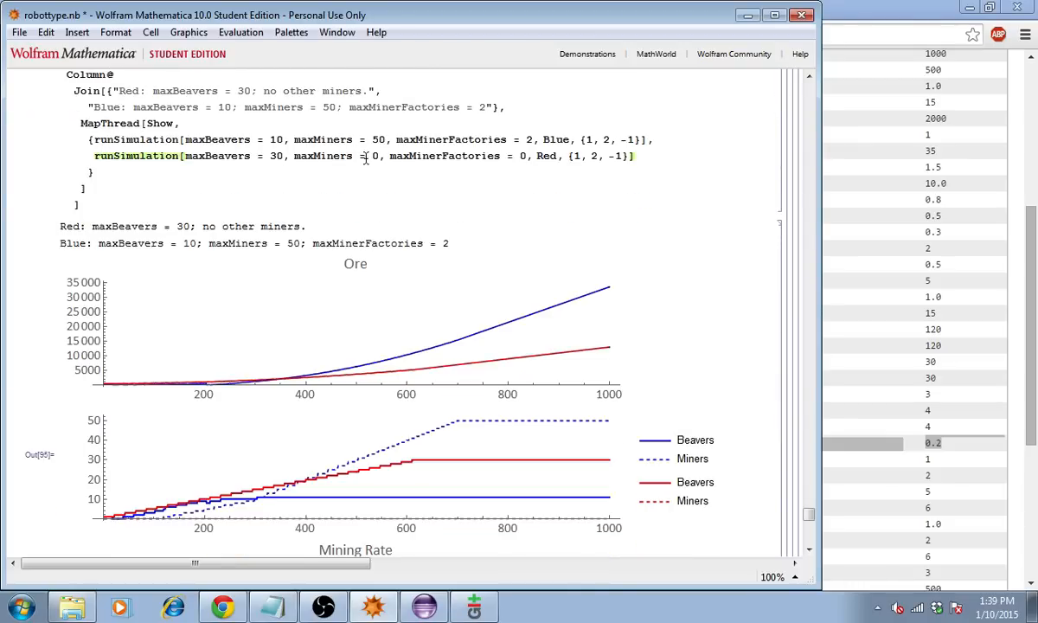
- Scroll to show the Ore, beaver/miner count and Mining Rate plots for both strategies
scroll("down", 3)
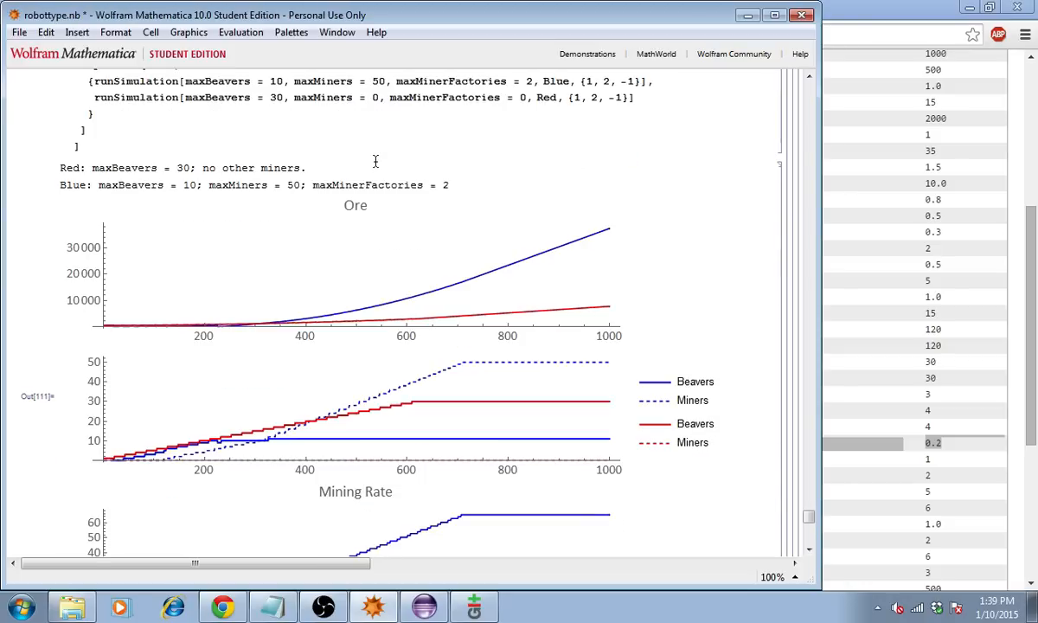
scroll("down", 3)
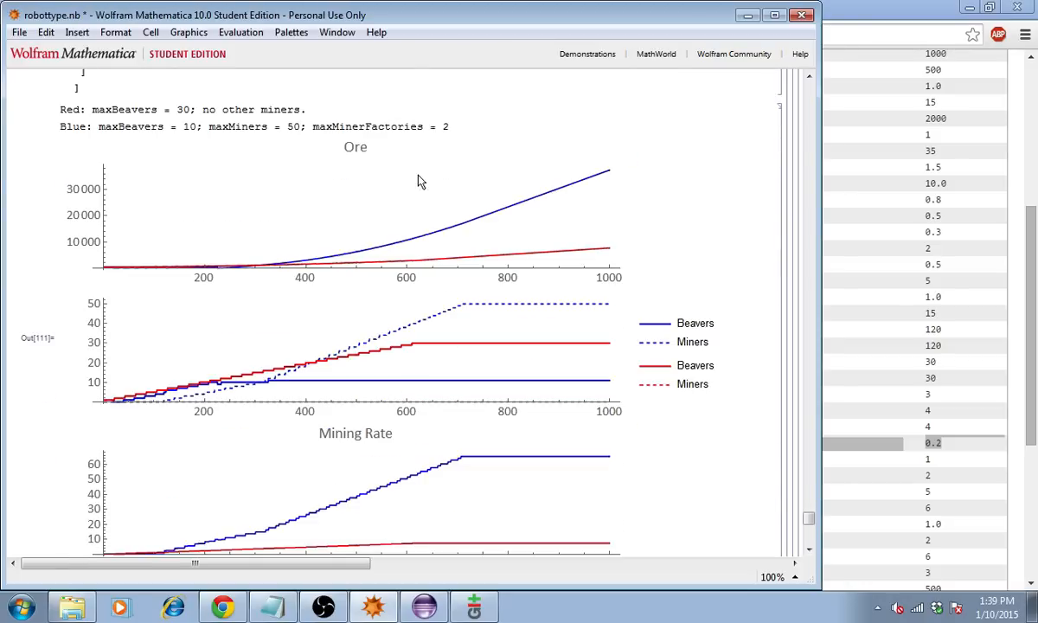
mouse_move(336, 257)
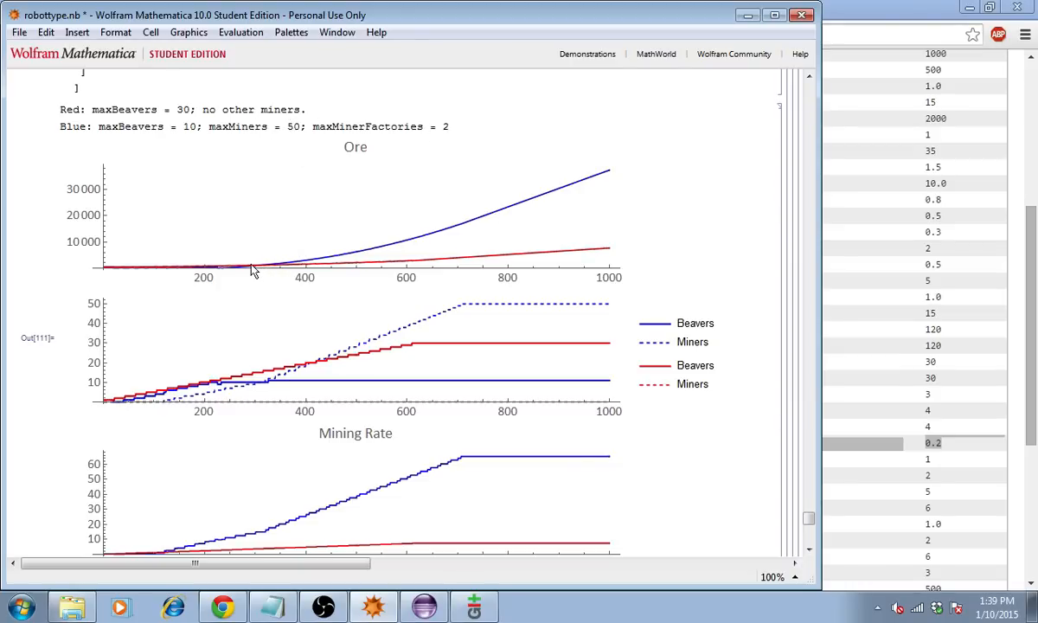
mouse_move(474, 268)
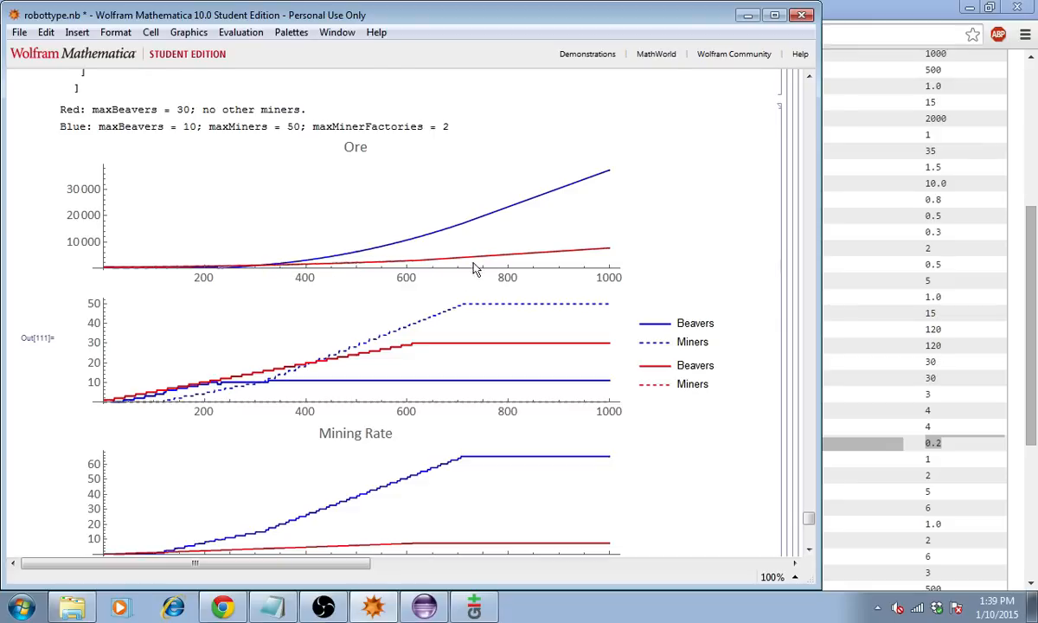
mouse_move(266, 274)
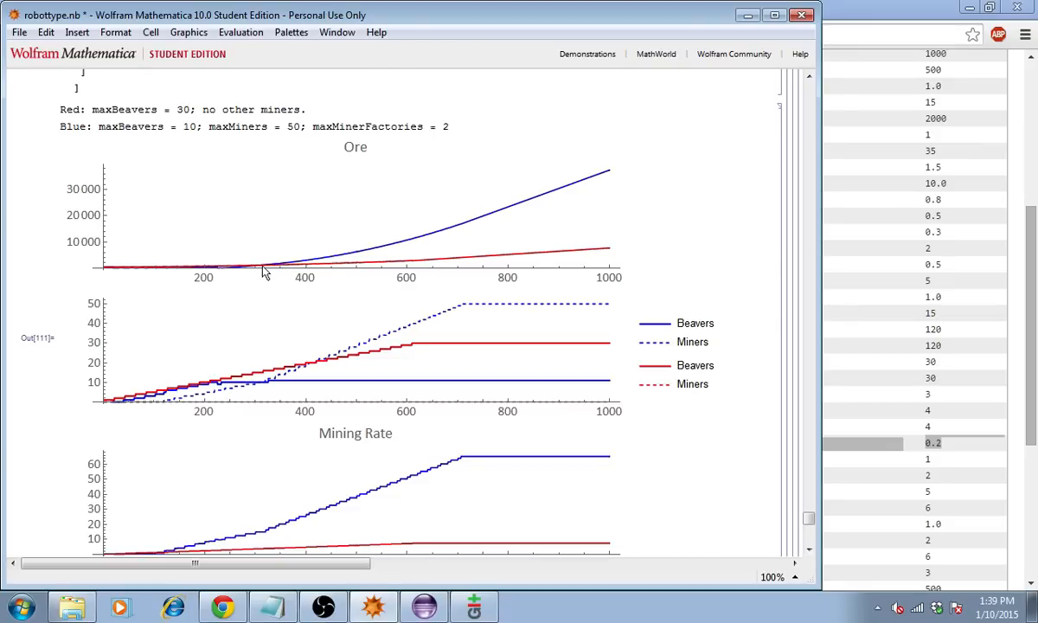
mouse_move(509, 194)
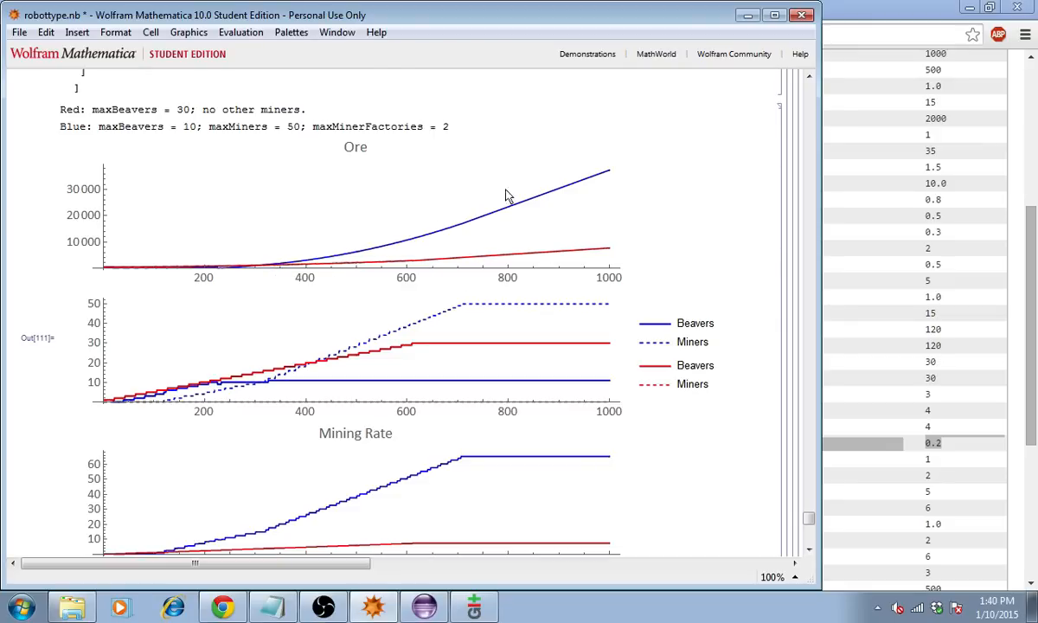
mouse_move(599, 197)
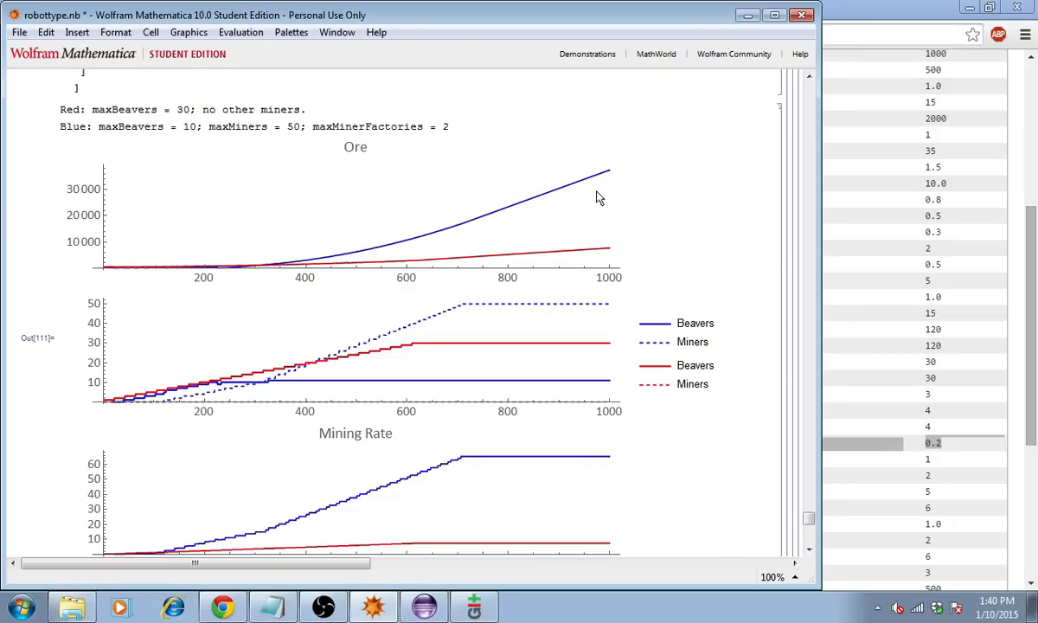
mouse_move(459, 233)
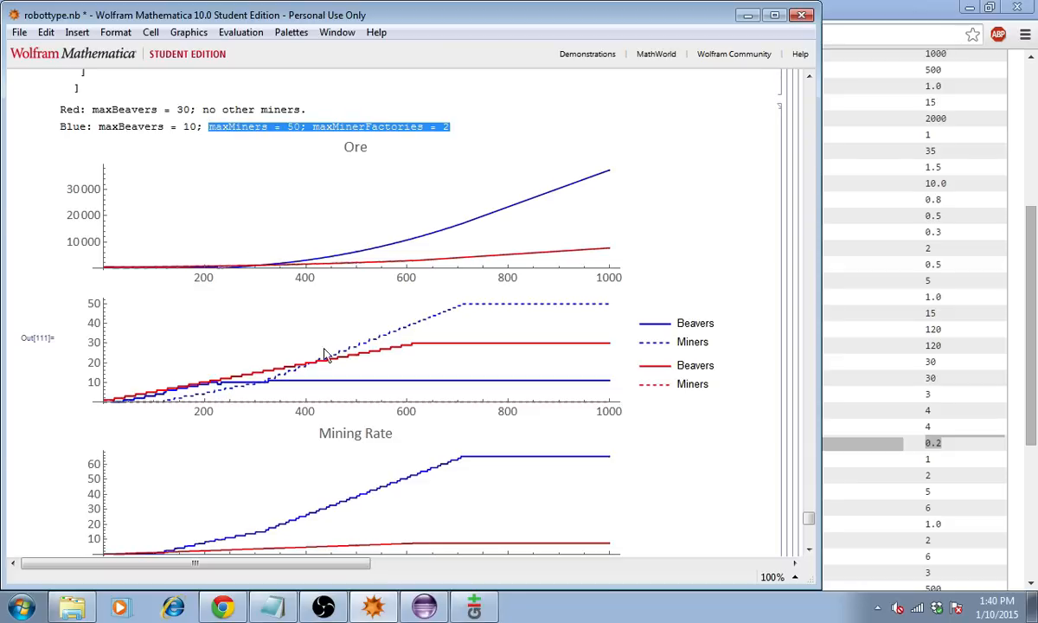
mouse_move(554, 332)
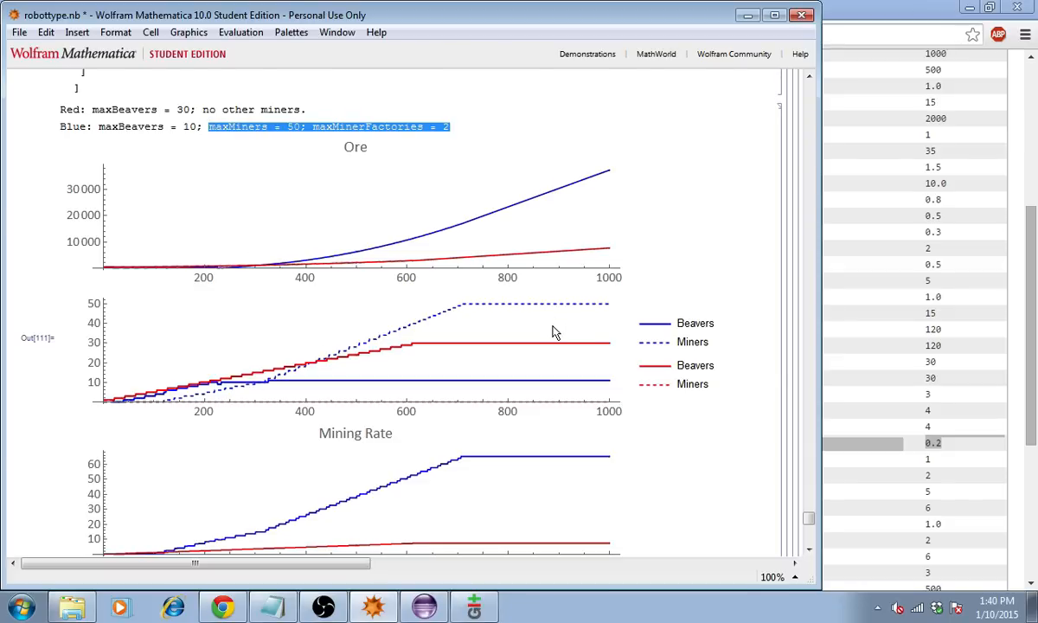
scroll("down", 3)
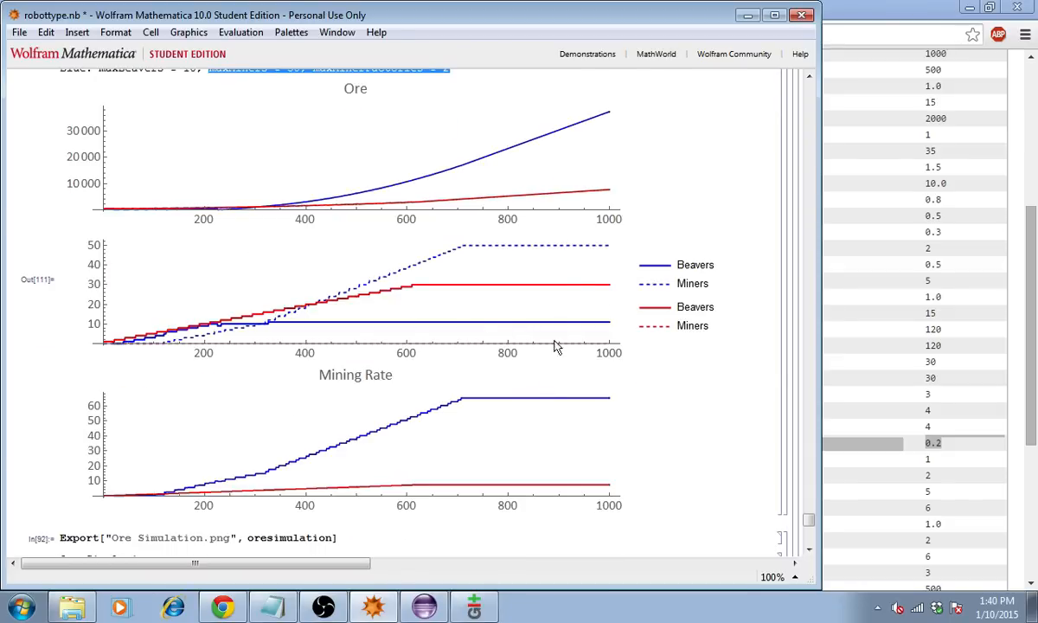
mouse_move(488, 443)
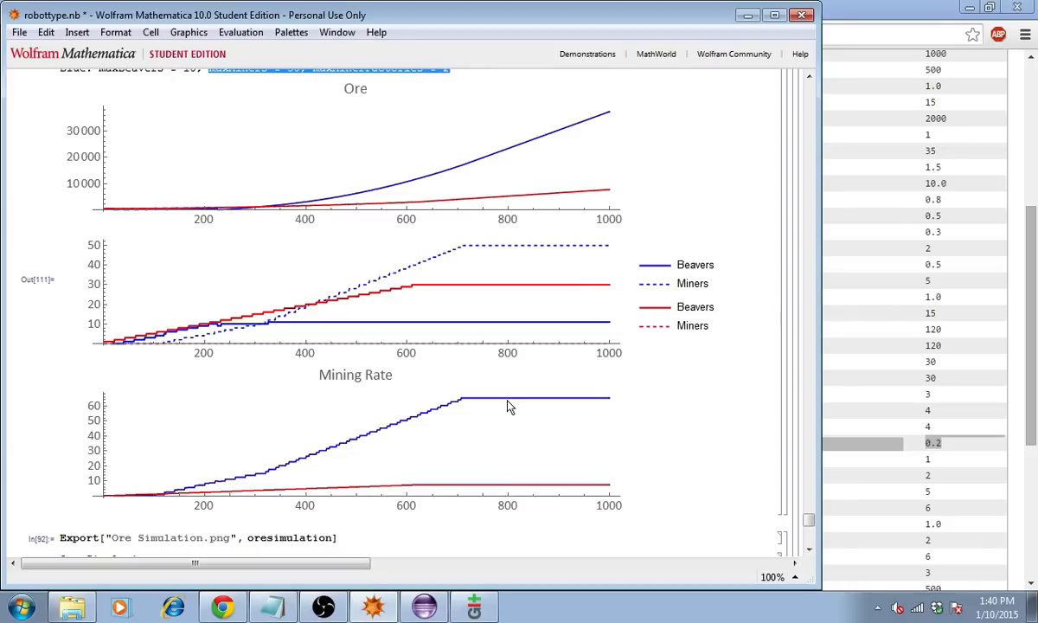
mouse_move(530, 412)
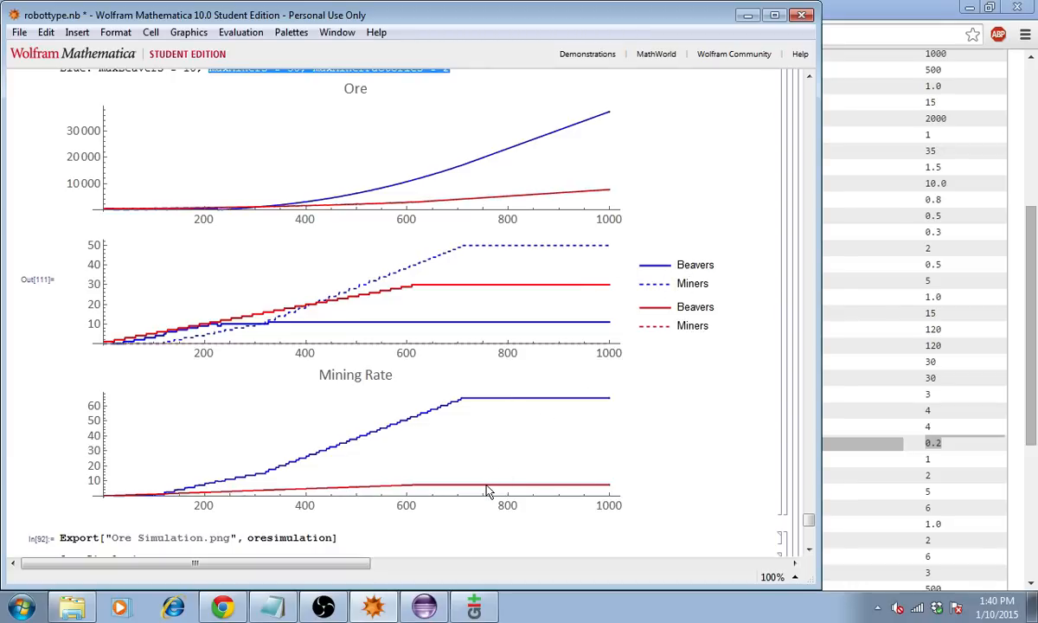
mouse_move(76, 375)
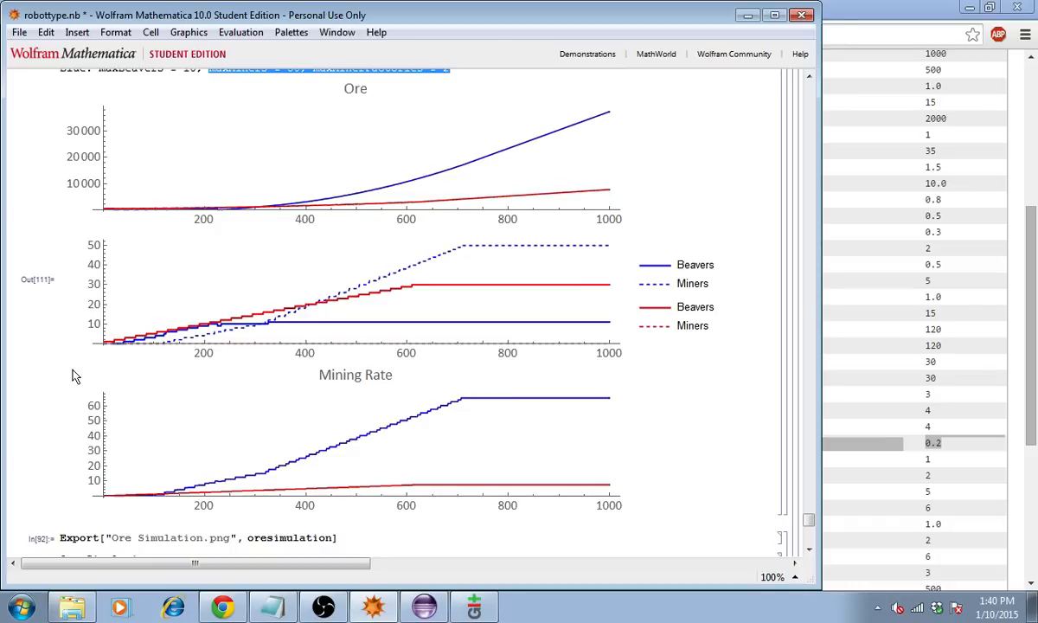
mouse_move(253, 416)
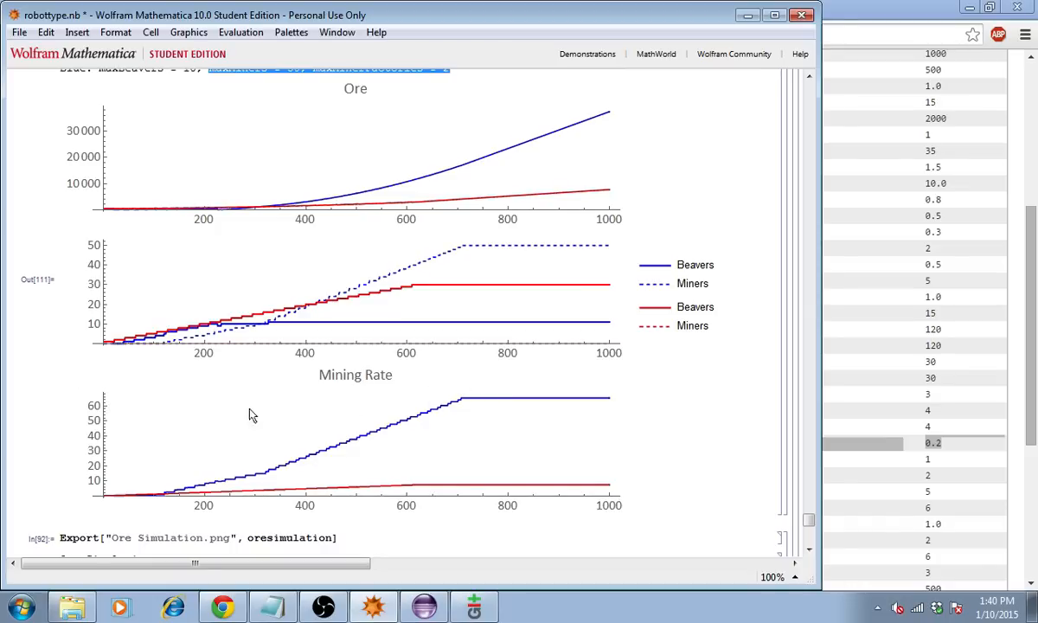
mouse_move(498, 492)
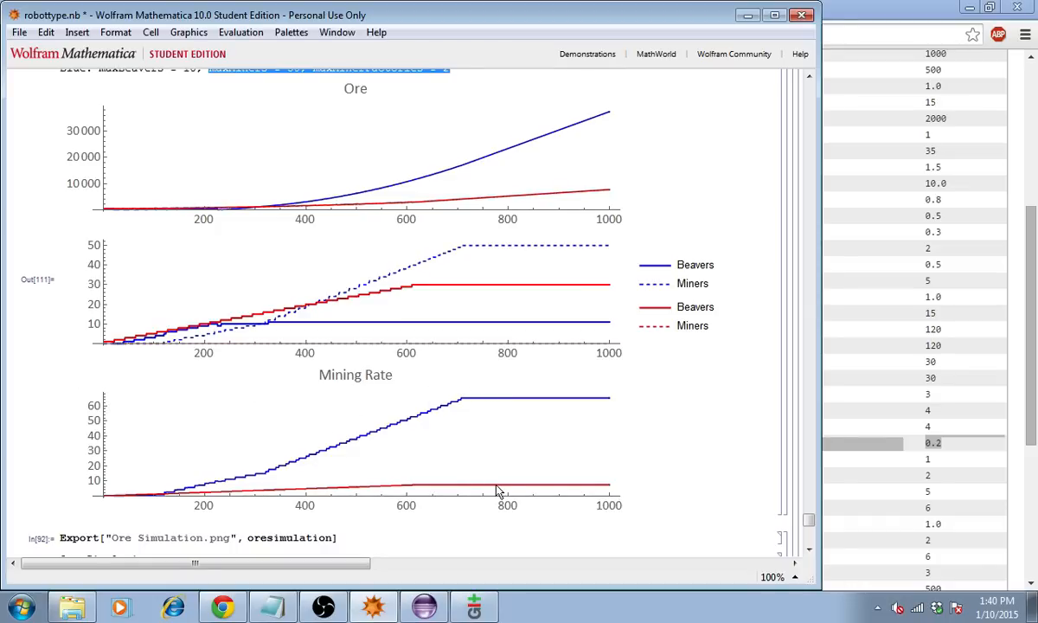
mouse_move(562, 474)
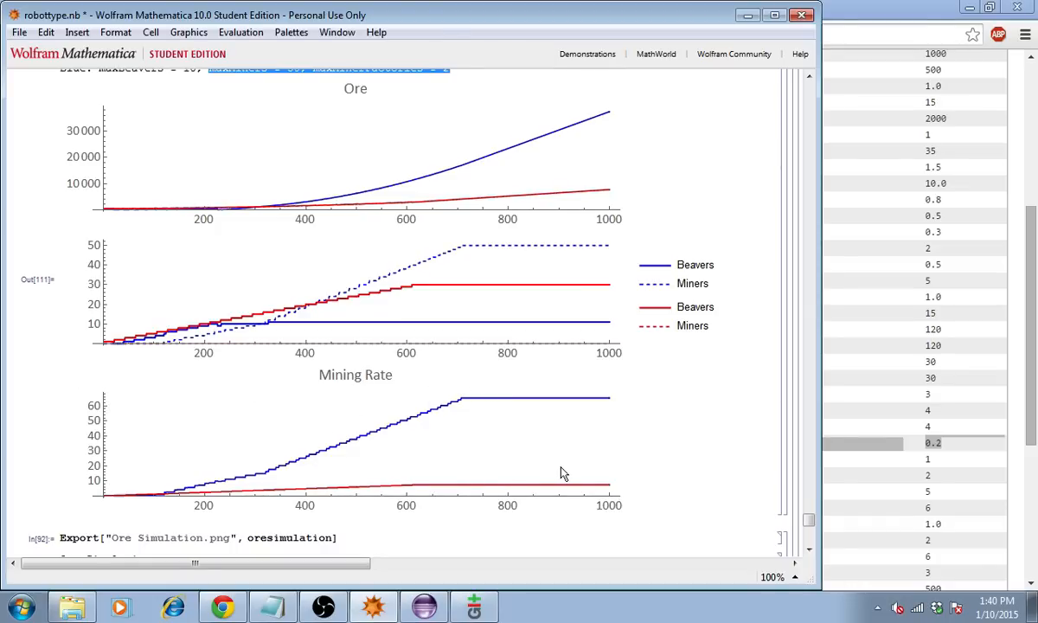
mouse_move(730, 428)
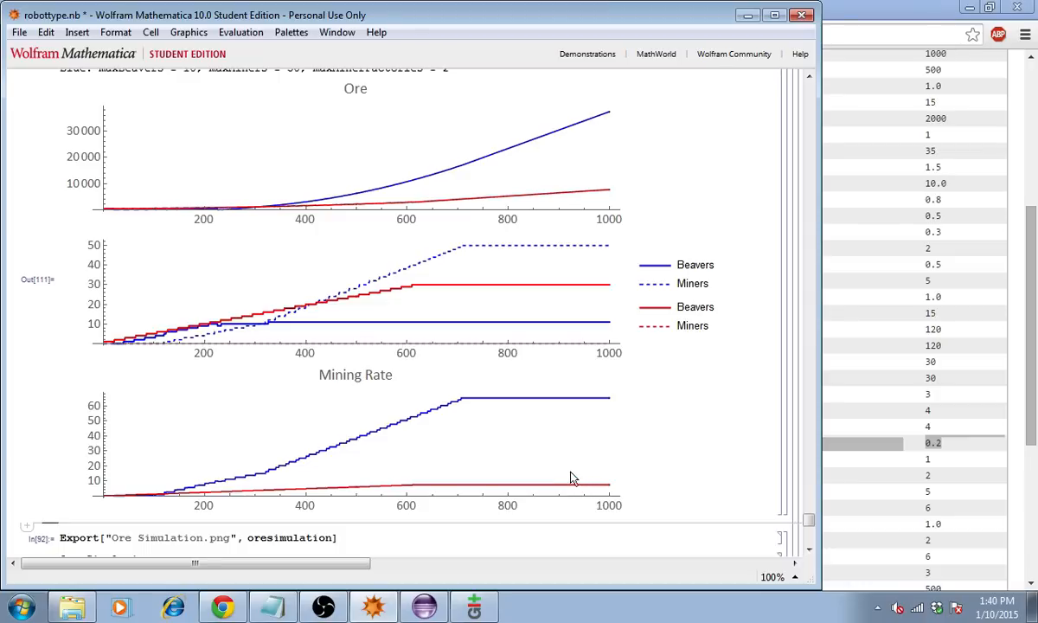
mouse_move(532, 405)
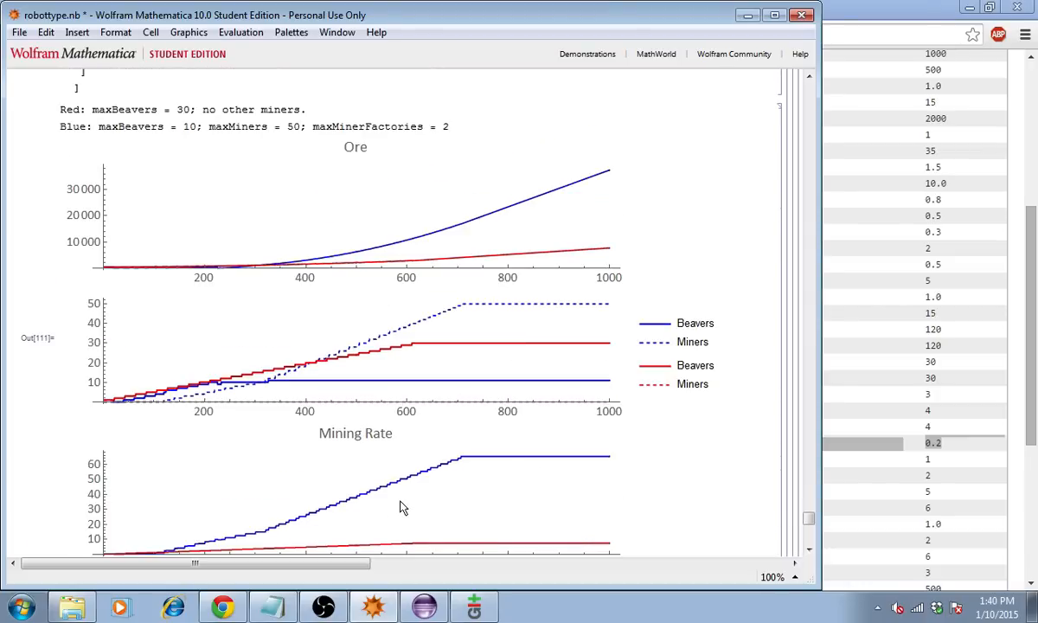
mouse_move(412, 478)
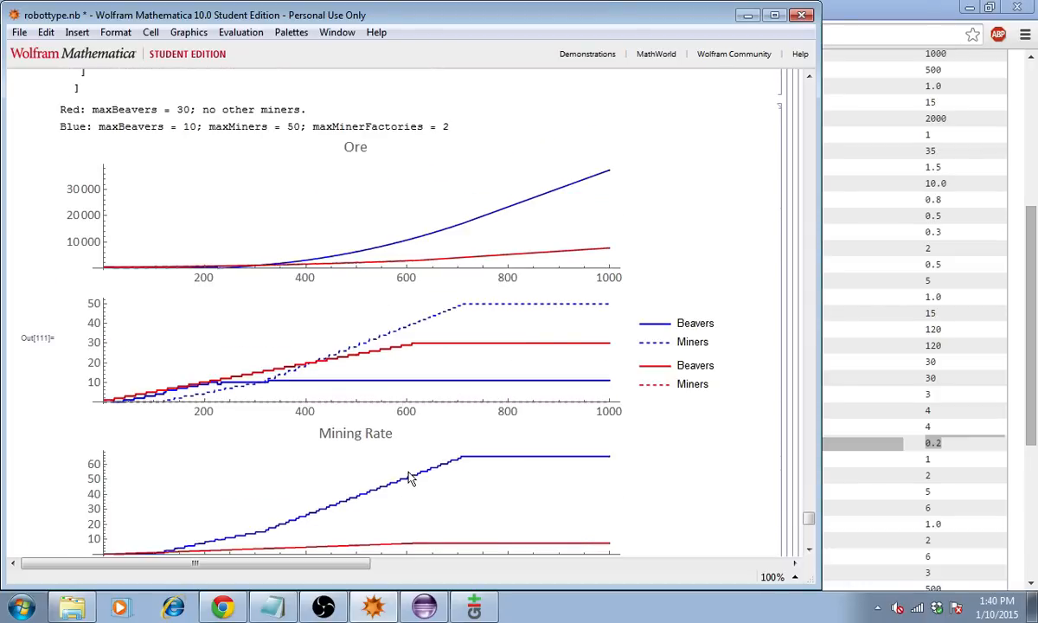